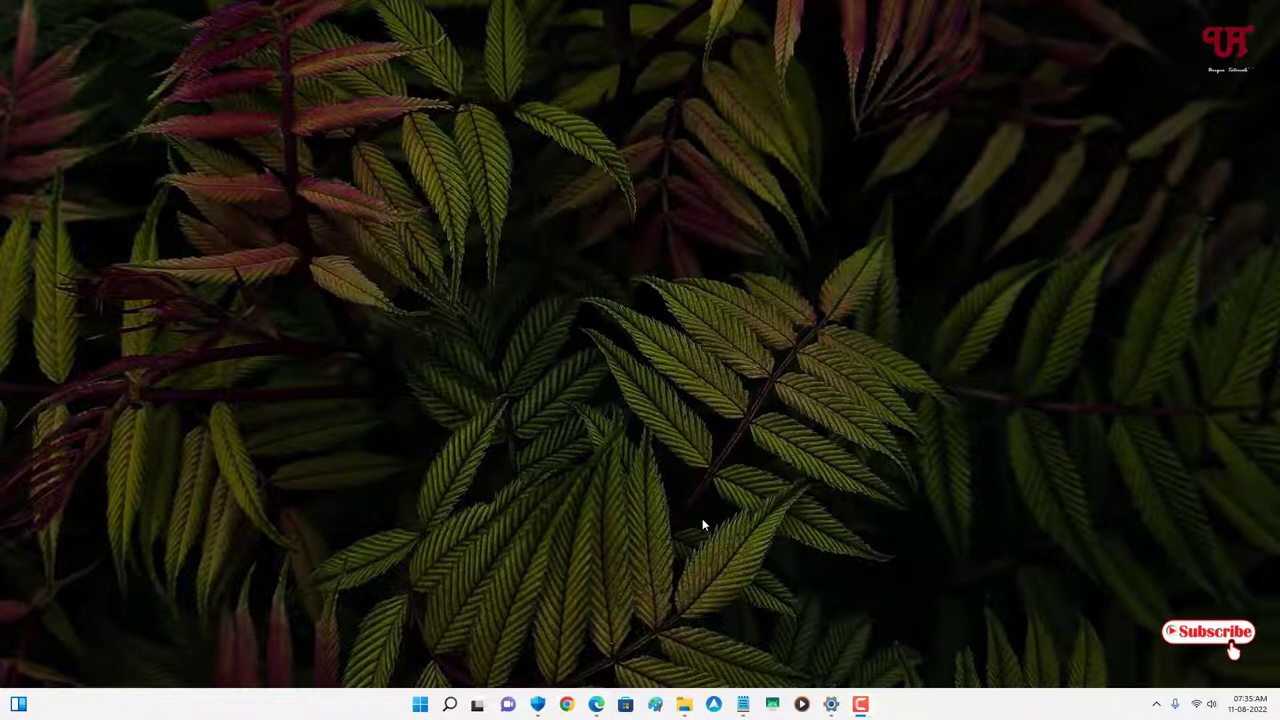
{"action": "mouse_move", "coordinate": [732, 415]}
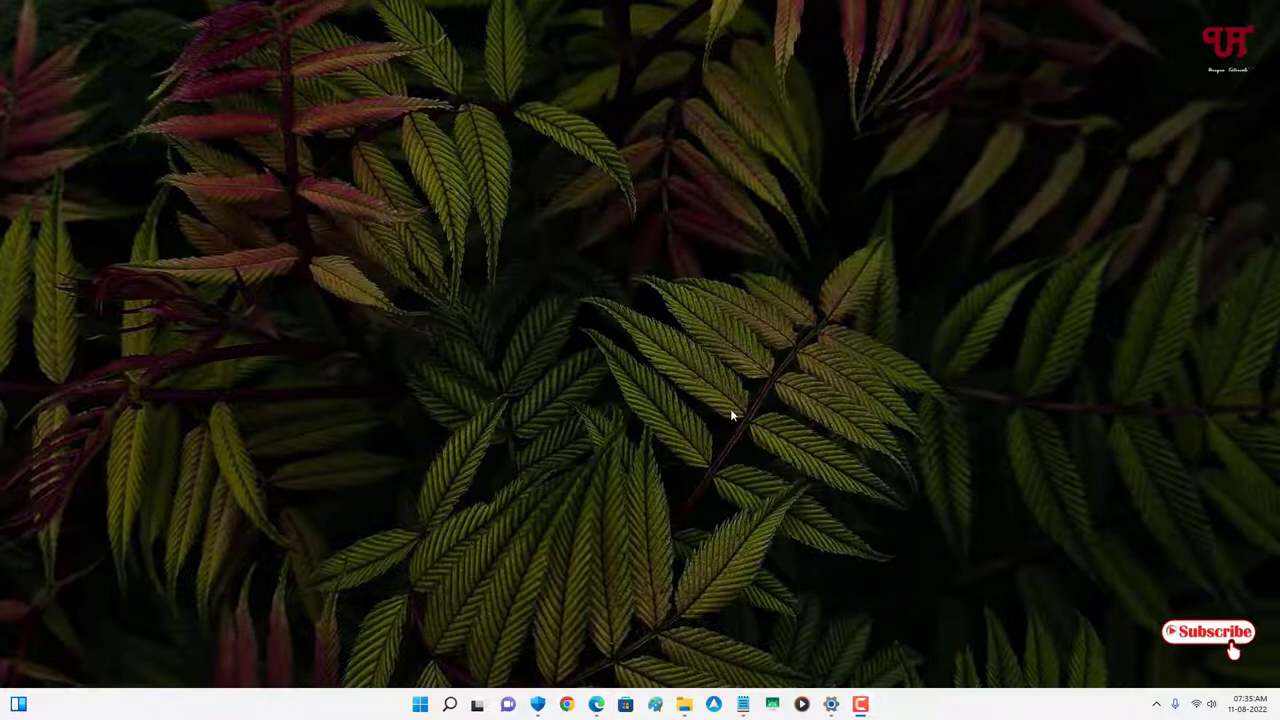
{"action": "mouse_move", "coordinate": [667, 342]}
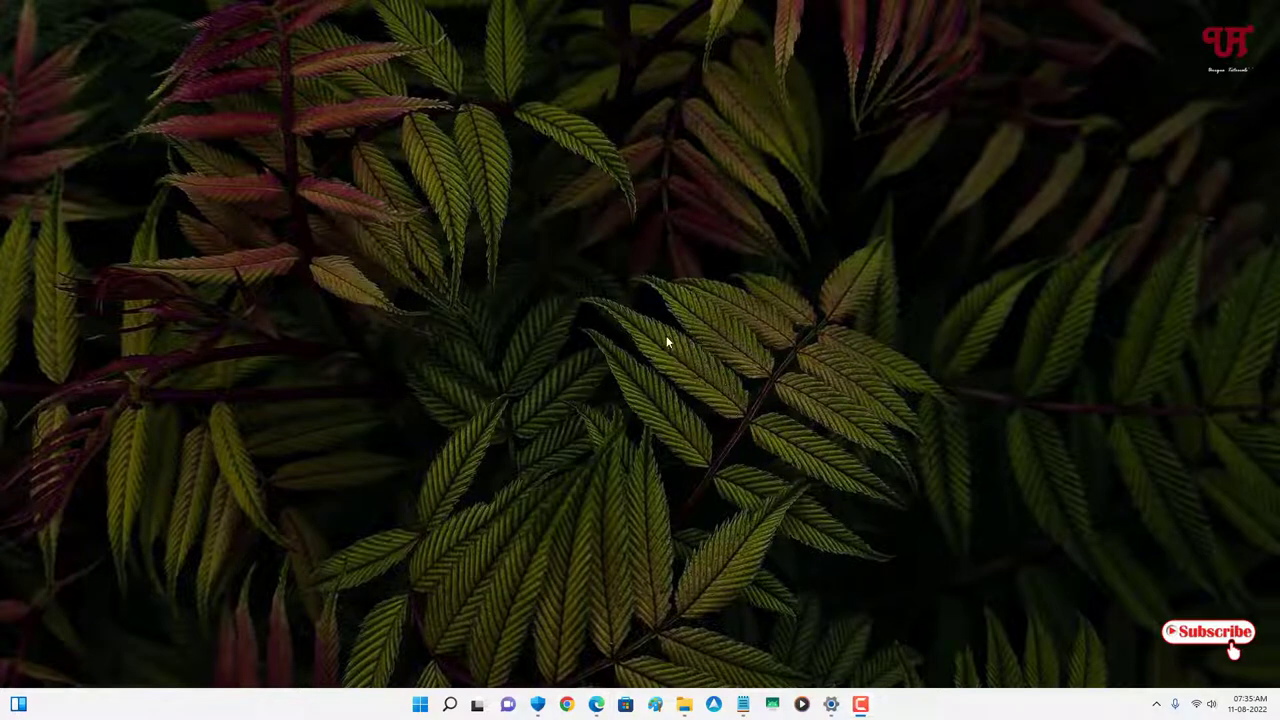
{"action": "mouse_move", "coordinate": [573, 446]}
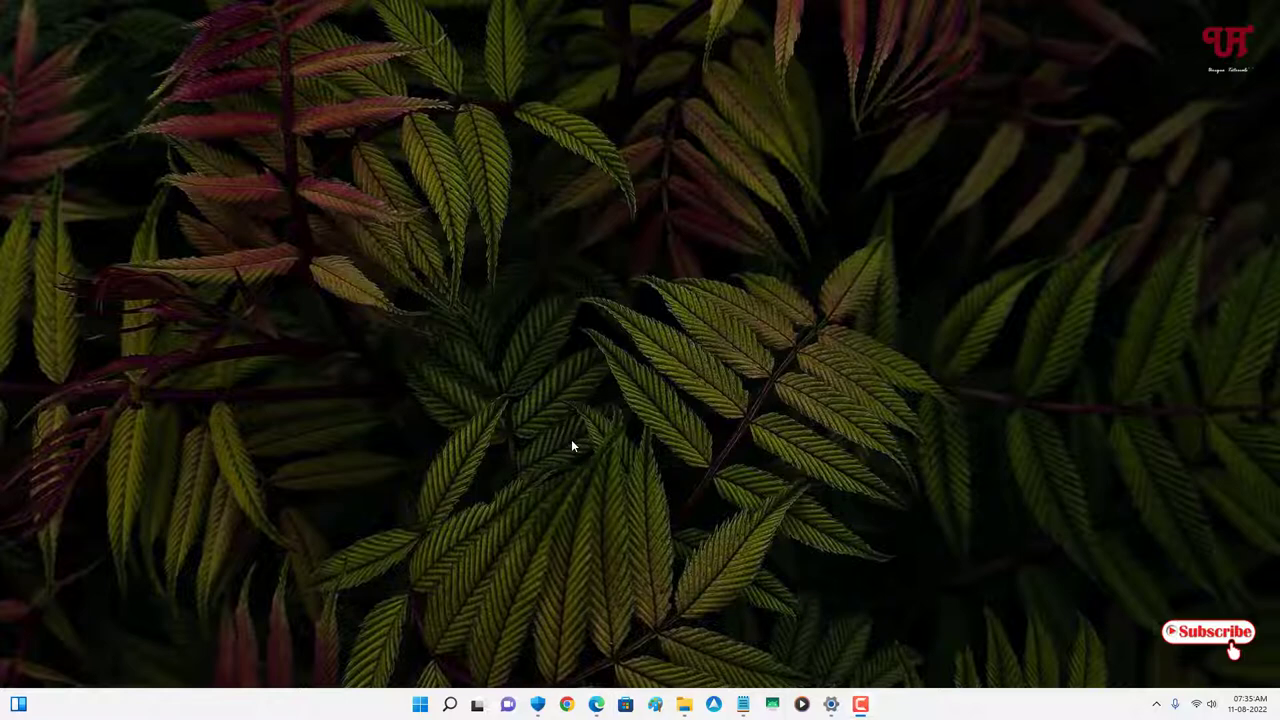
{"action": "mouse_move", "coordinate": [585, 475]}
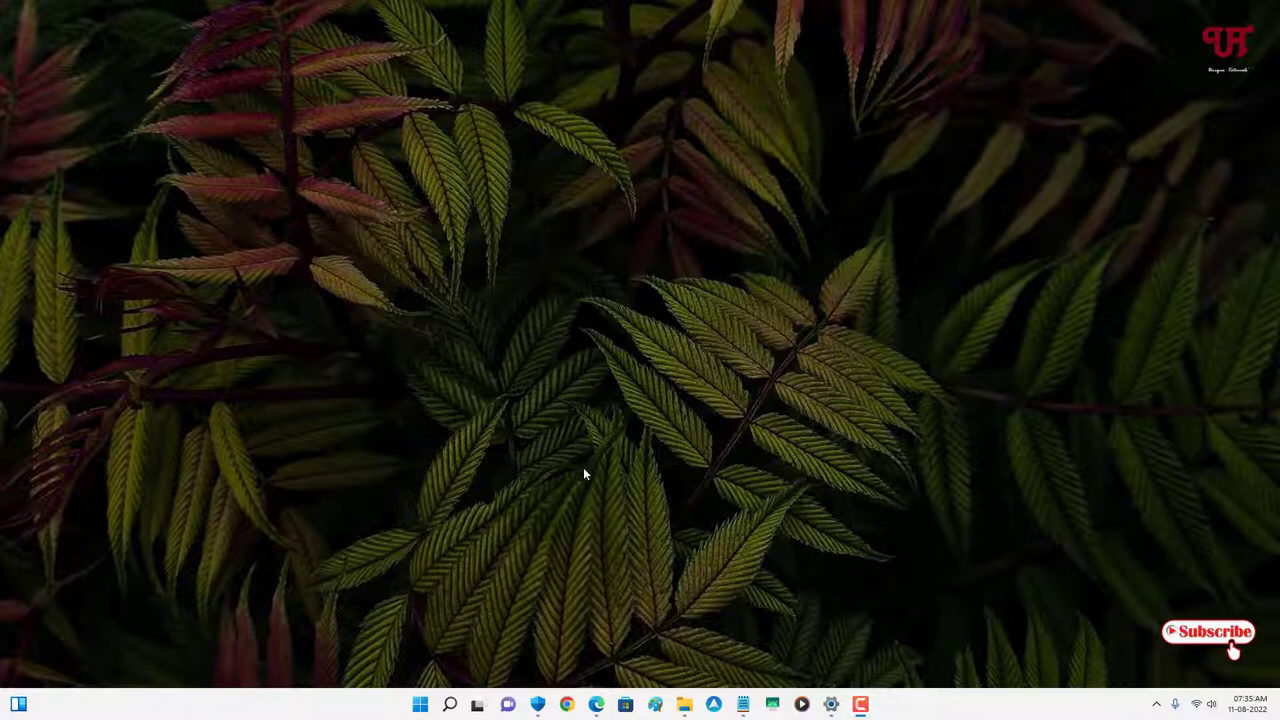
{"action": "mouse_move", "coordinate": [658, 411]}
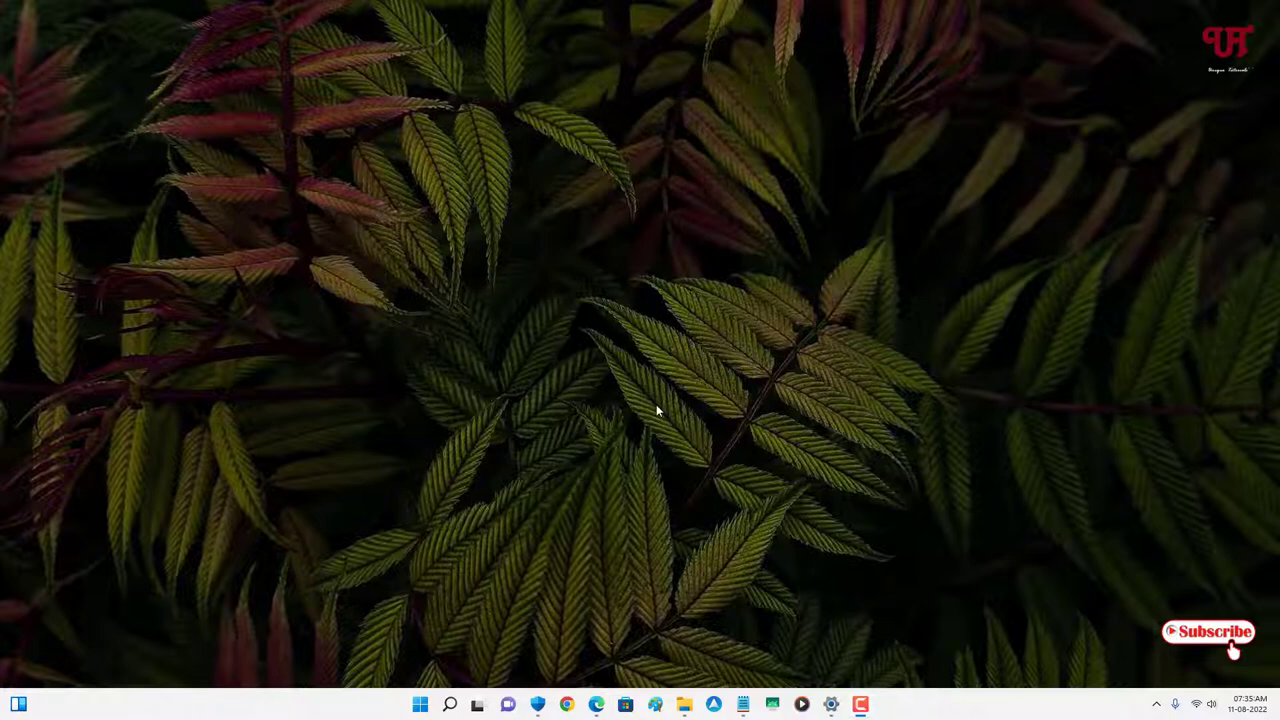
{"action": "mouse_move", "coordinate": [650, 423]}
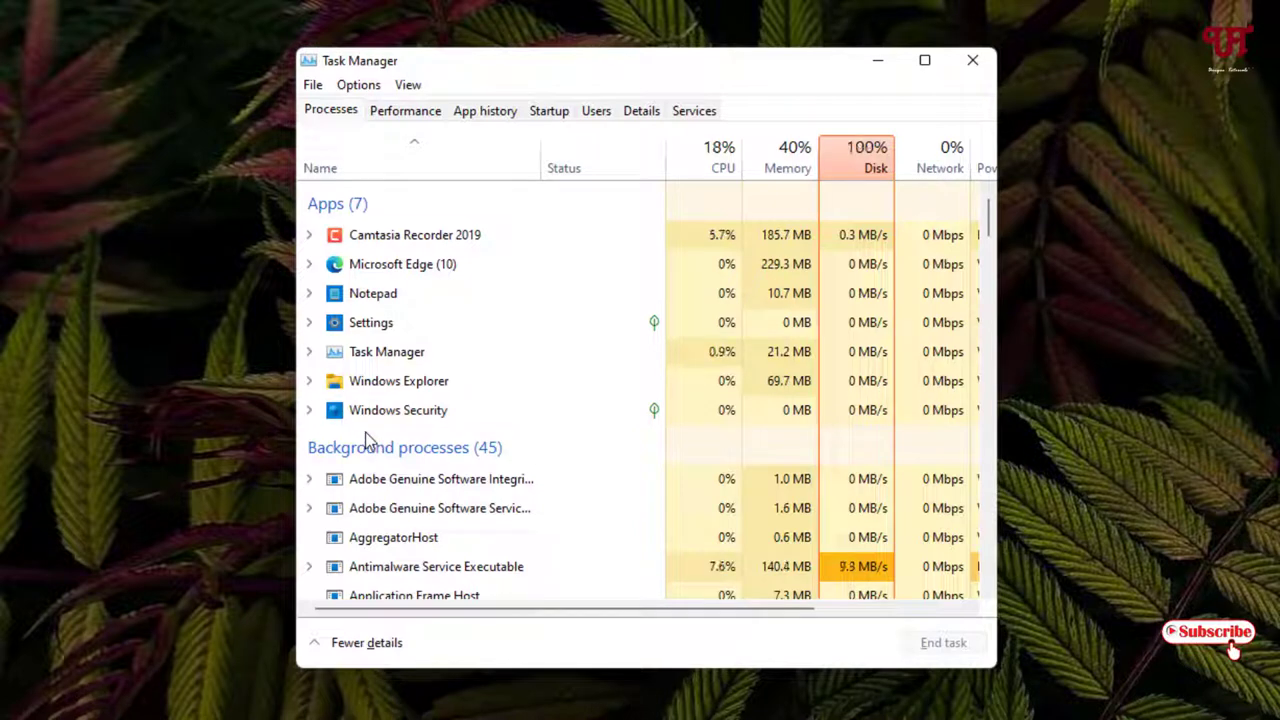
{"action": "mouse_move", "coordinate": [374, 365]}
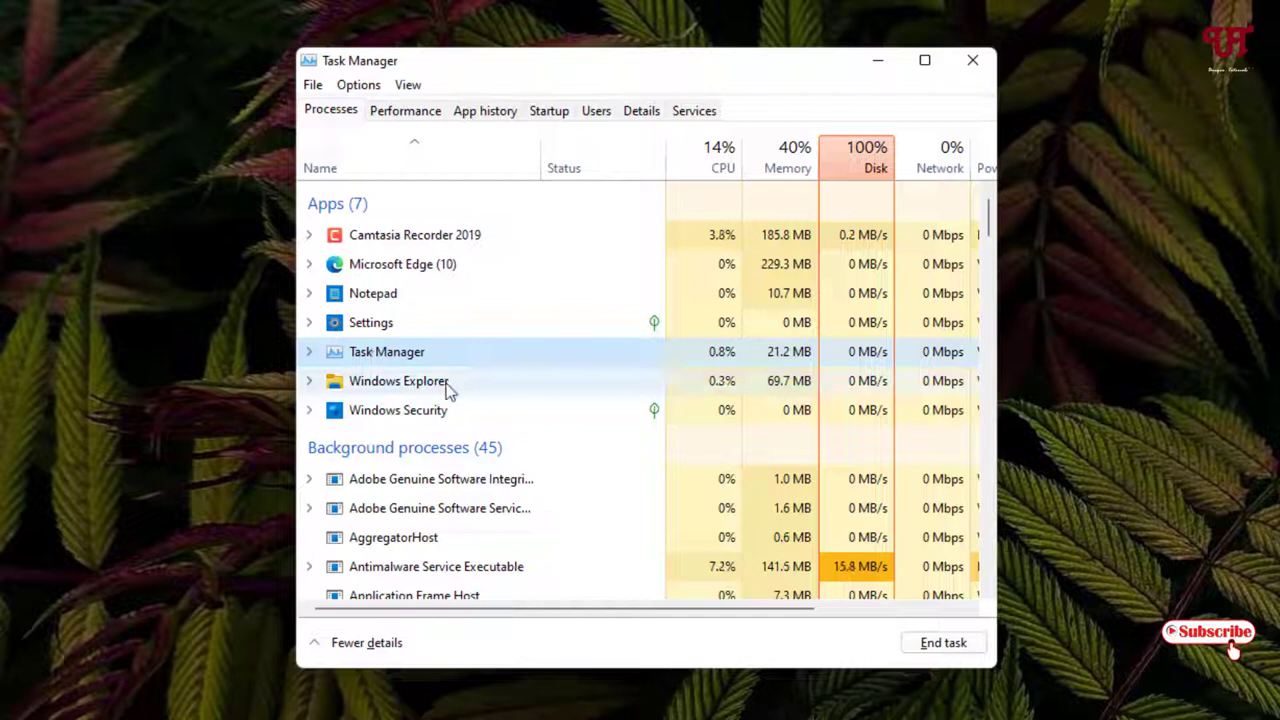
{"action": "mouse_move", "coordinate": [493, 428]}
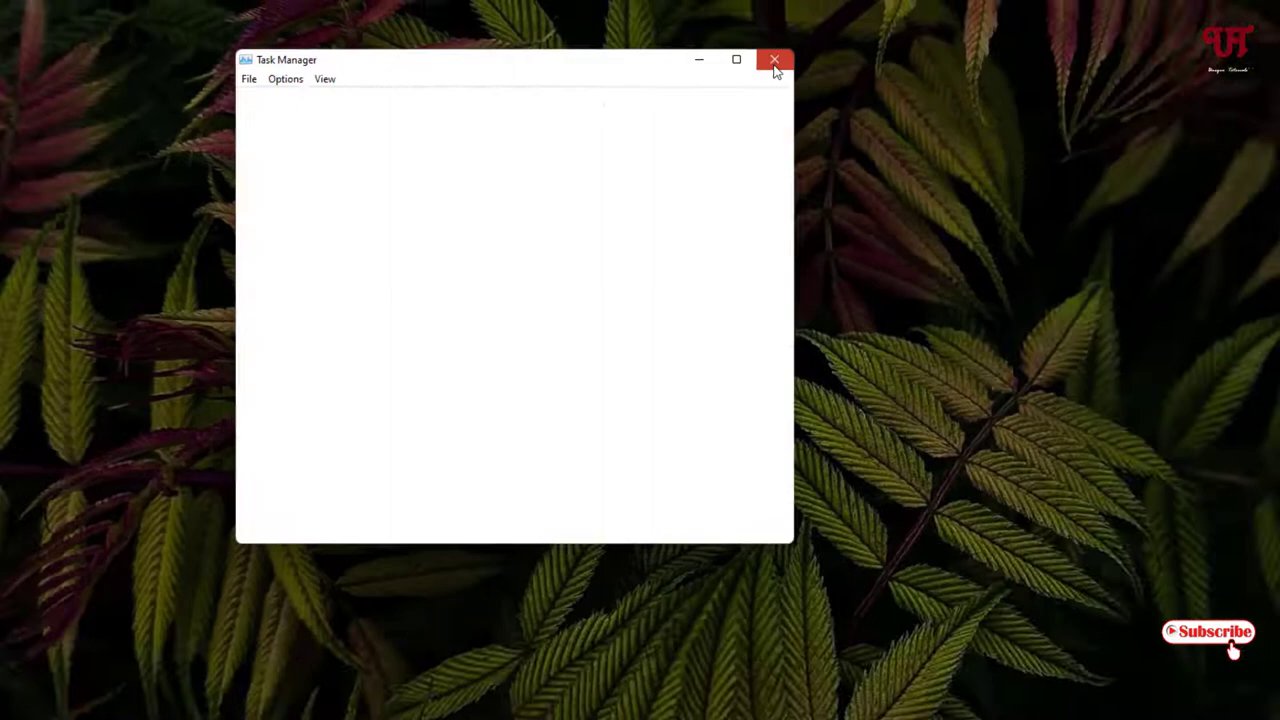
- Close Task Manager and launch Edge to search Google for CloseAll
{"action": "left_click", "coordinate": [770, 59]}
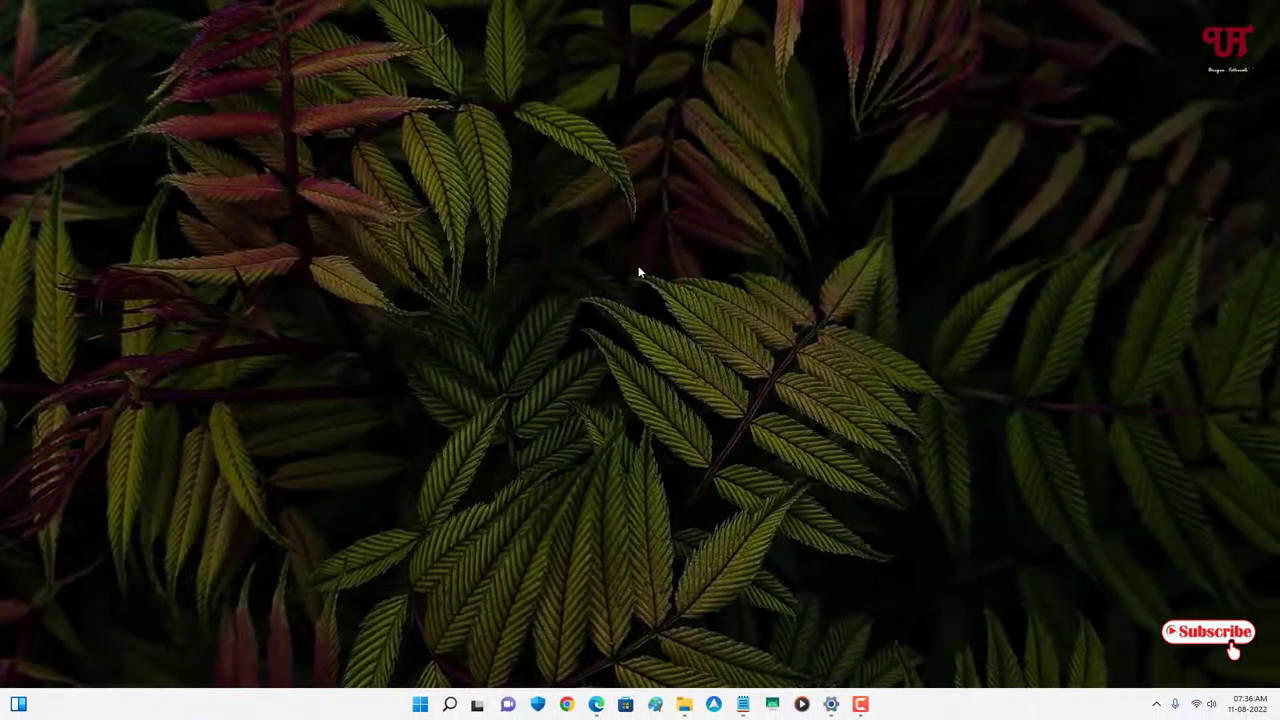
{"action": "mouse_move", "coordinate": [589, 705]}
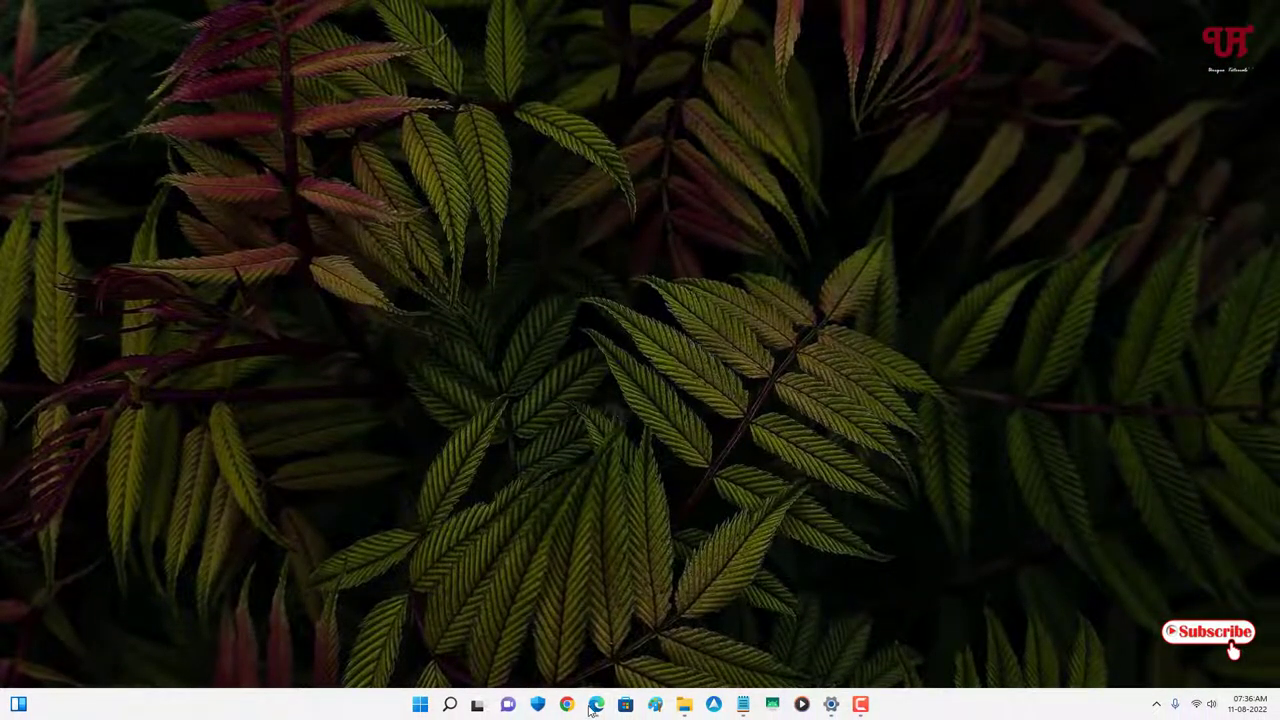
{"action": "left_click", "coordinate": [583, 701]}
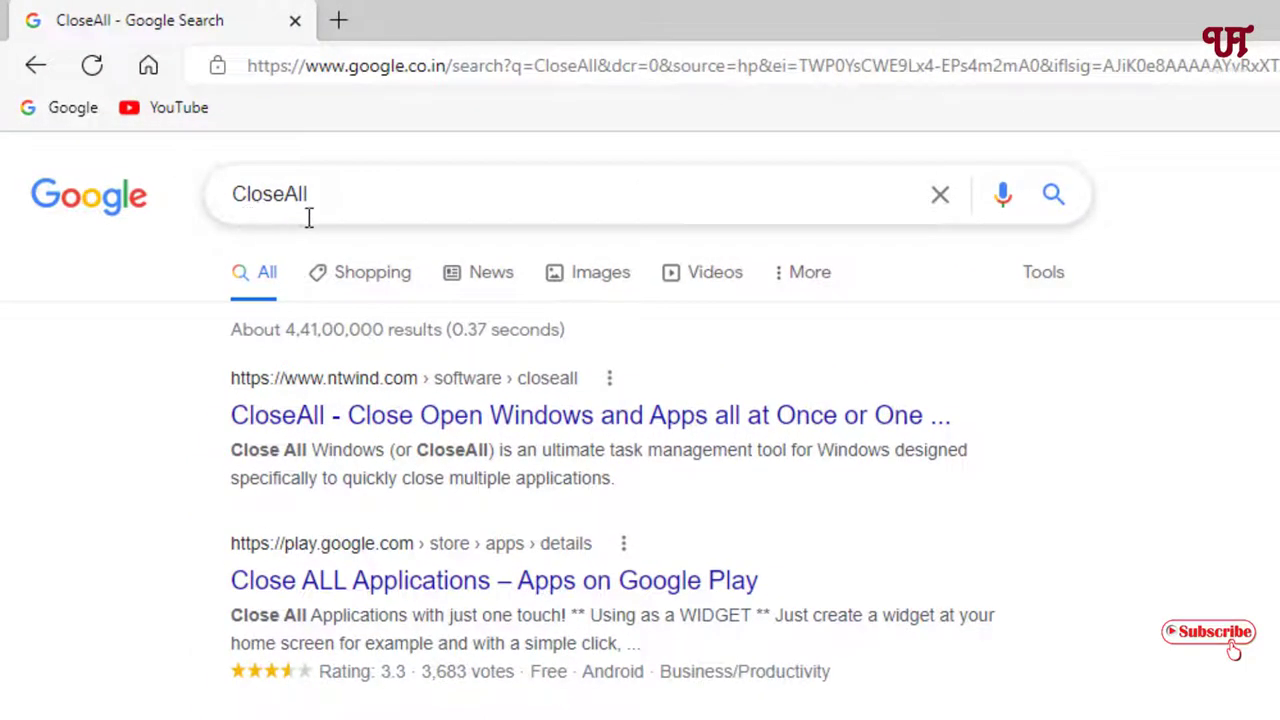
{"action": "mouse_move", "coordinate": [390, 446]}
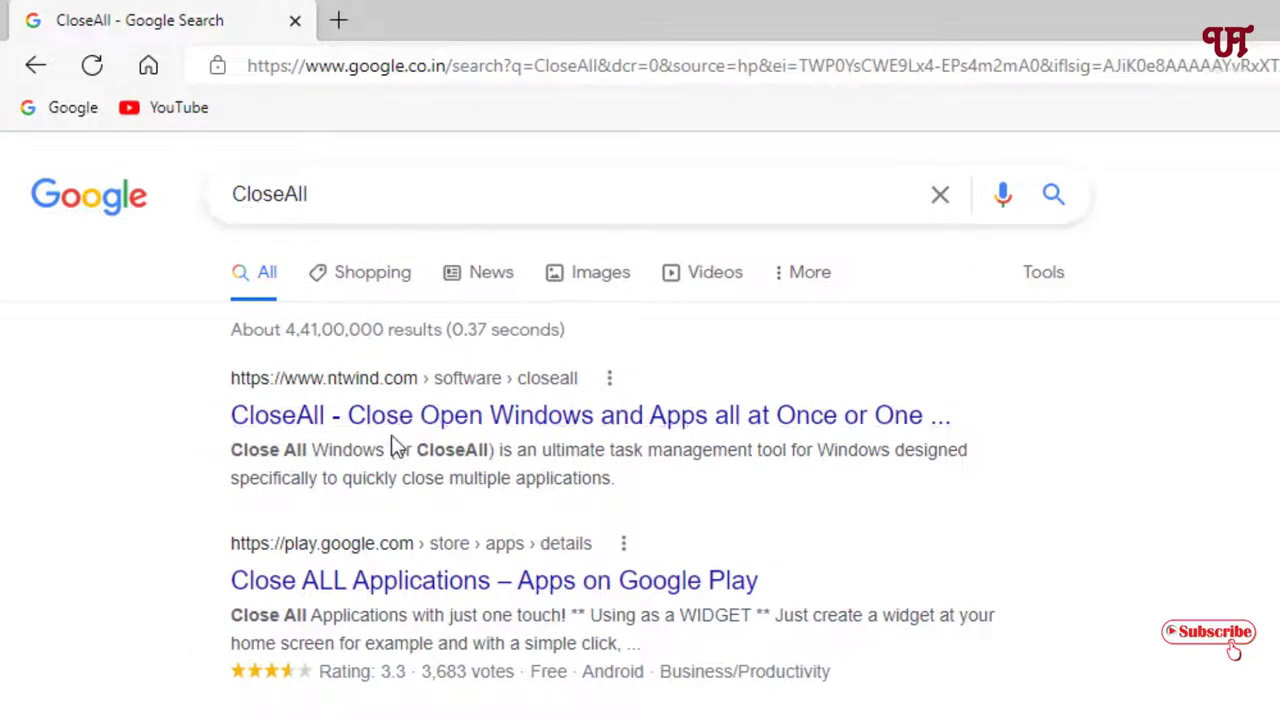
{"action": "mouse_move", "coordinate": [392, 427]}
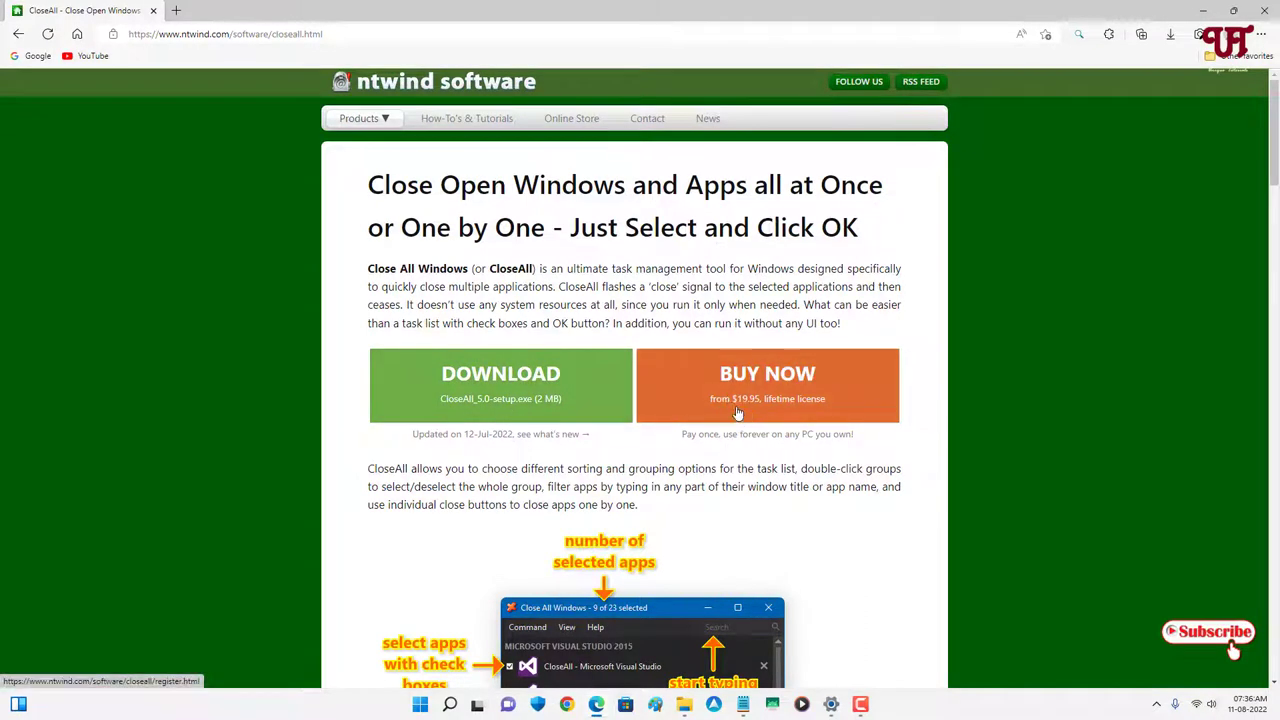
{"action": "mouse_move", "coordinate": [500, 405]}
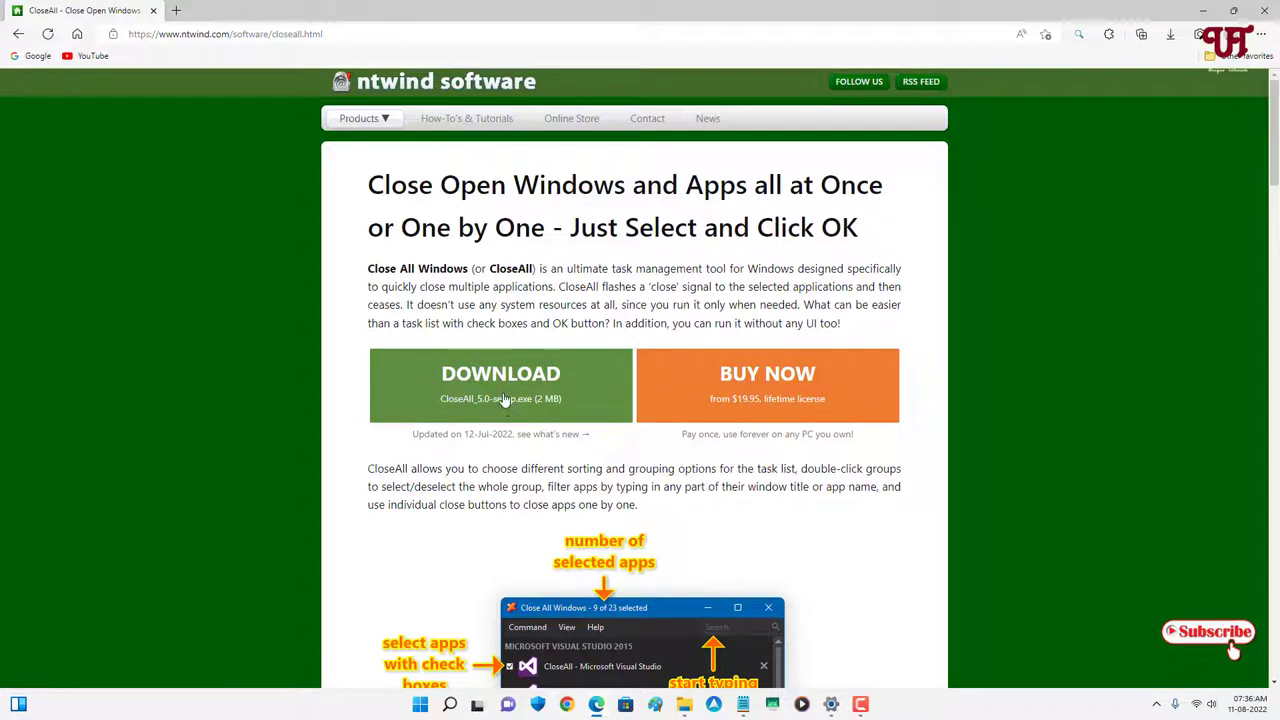
- Download CloseAll_5.0-setup.exe from the ntwind CloseAll page and run it
{"action": "left_click", "coordinate": [500, 385]}
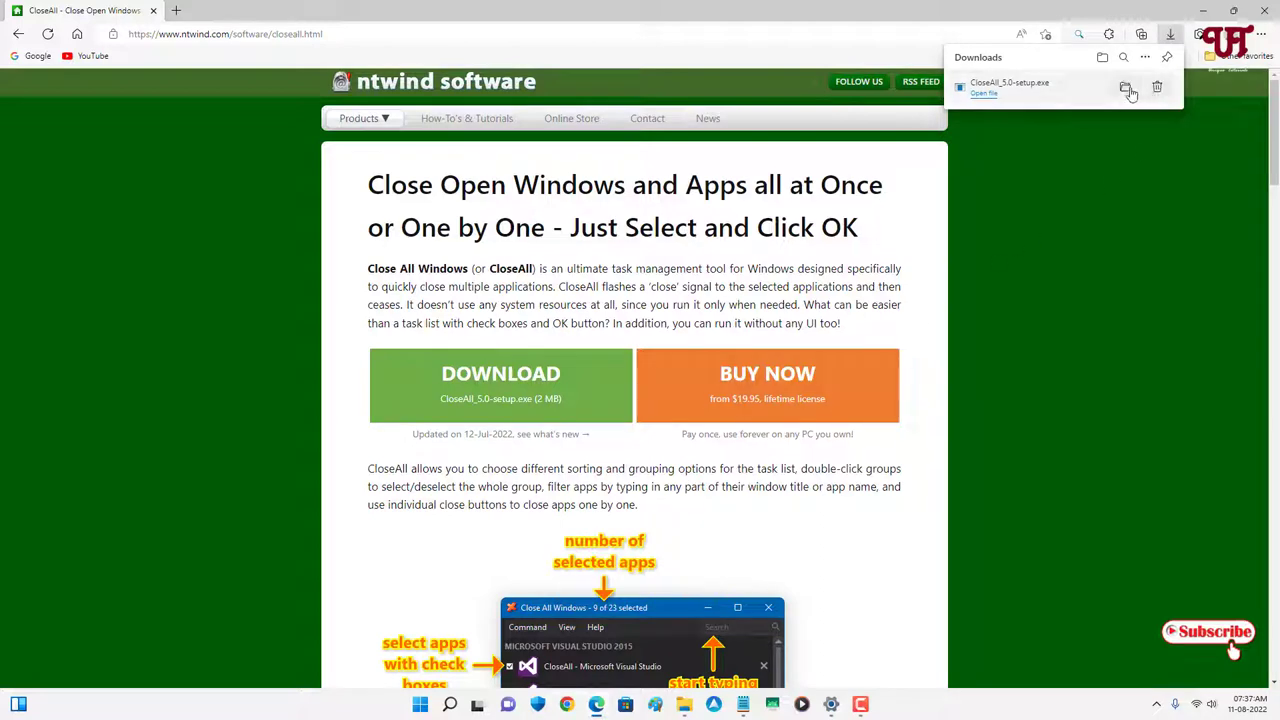
{"action": "left_click", "coordinate": [1131, 88]}
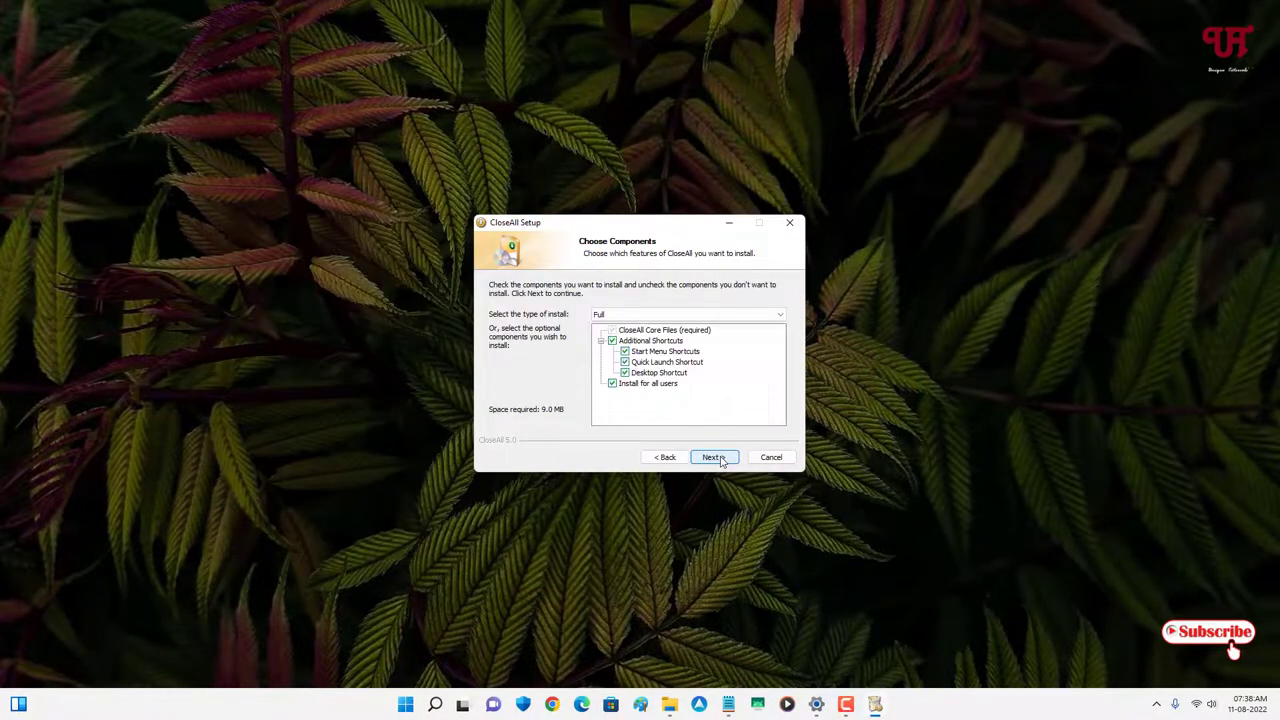
- Install CloseAll with all components into the default folder, finishing with Run CloseAll checked
{"action": "left_click", "coordinate": [713, 456]}
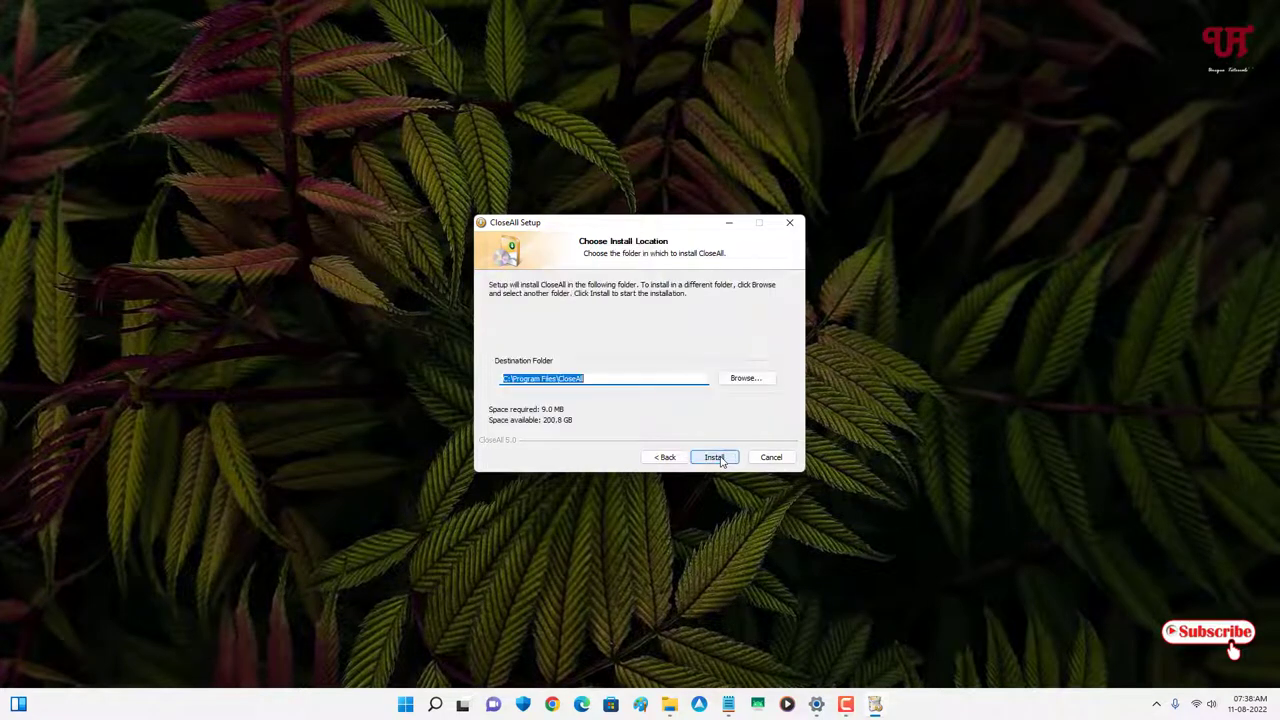
{"action": "left_click", "coordinate": [714, 457]}
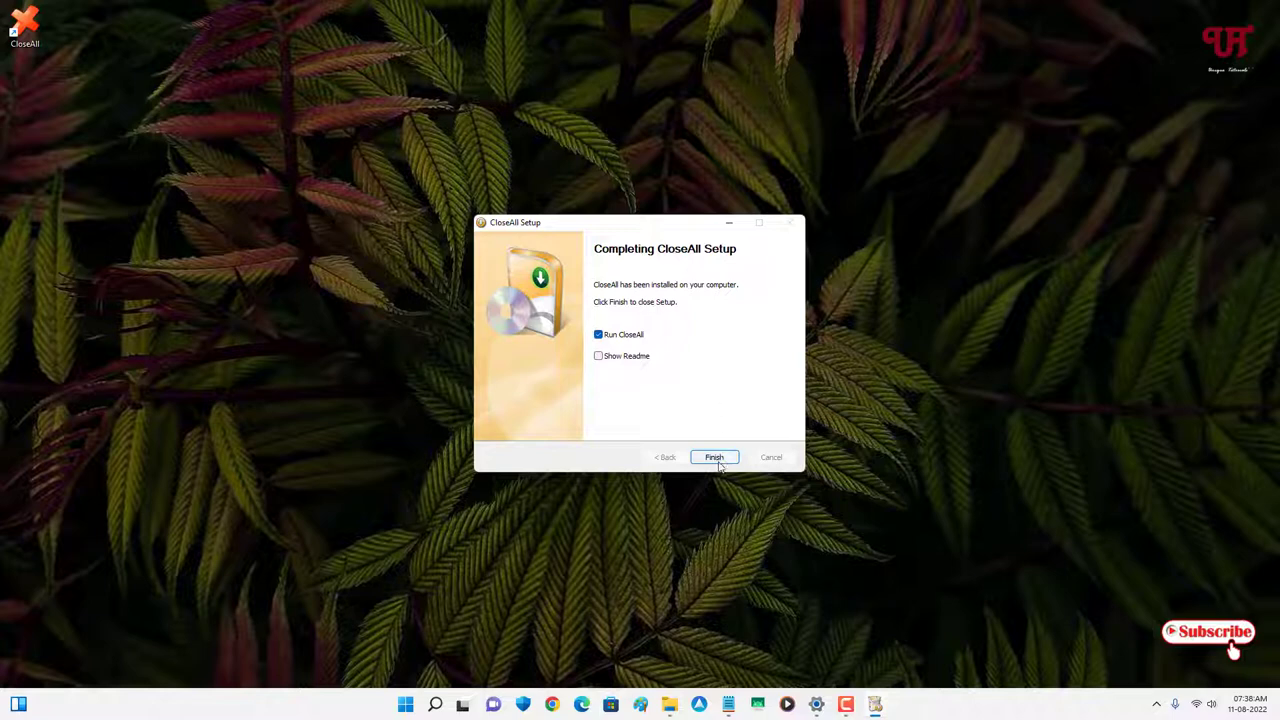
{"action": "left_click", "coordinate": [714, 457]}
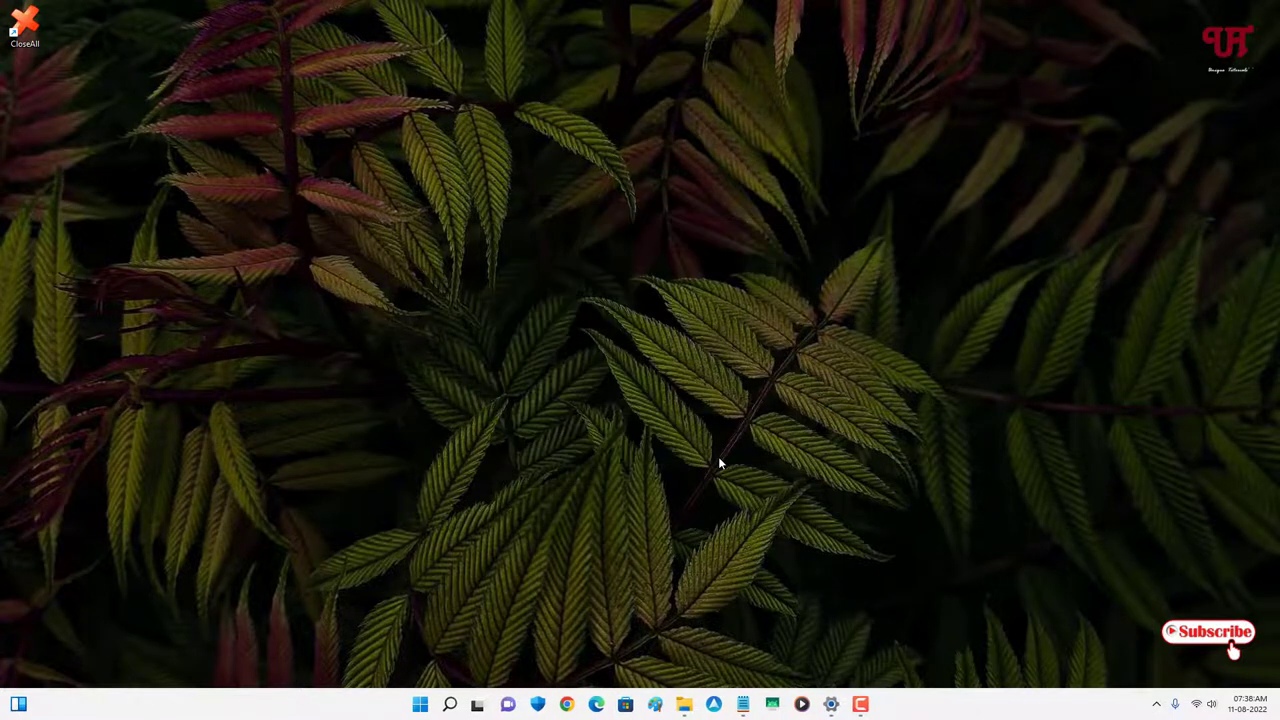
- Try closing the five checked windows, then dismiss the Purchase a License notice
{"action": "left_click", "coordinate": [28, 27]}
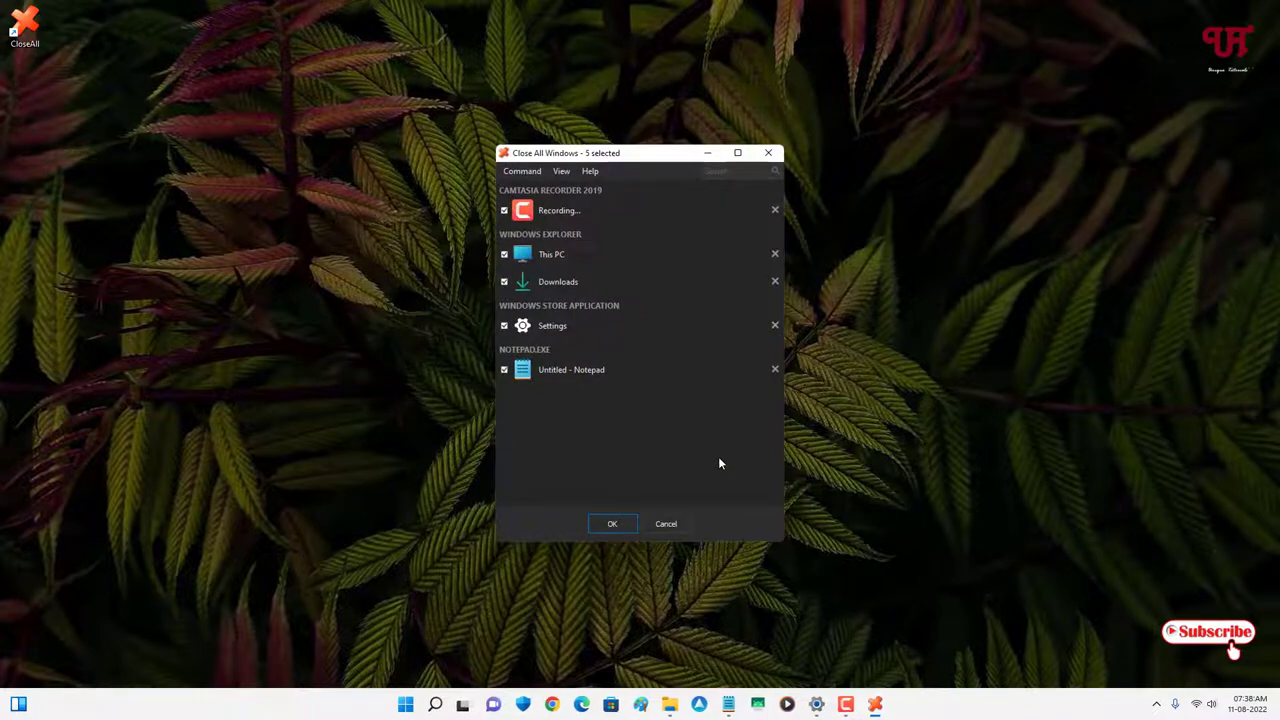
{"action": "left_click", "coordinate": [612, 523]}
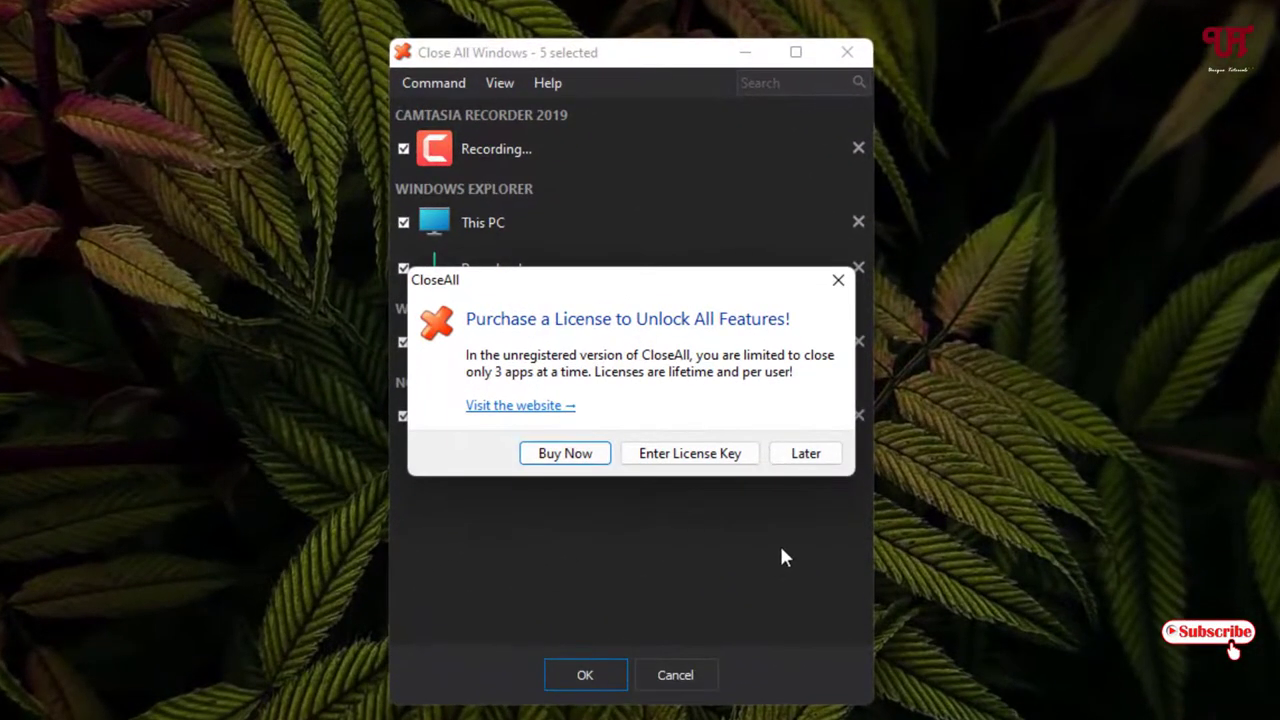
{"action": "mouse_move", "coordinate": [435, 345]}
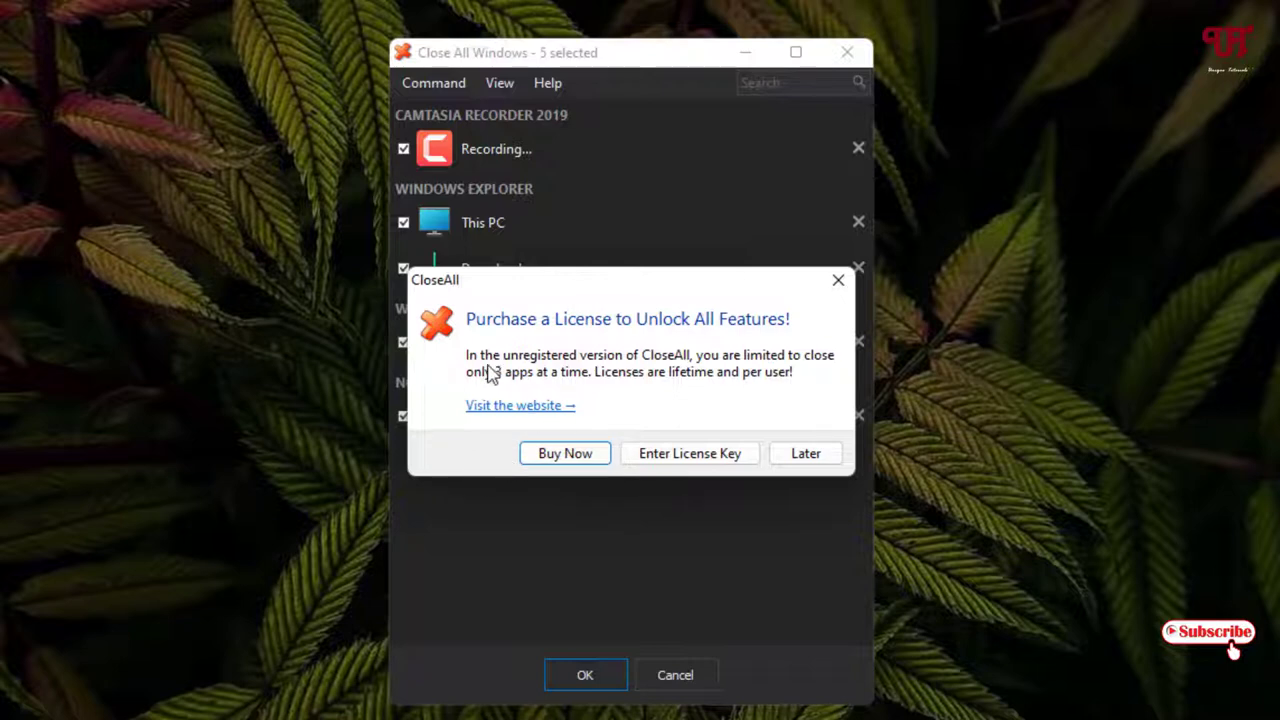
{"action": "mouse_move", "coordinate": [637, 368]}
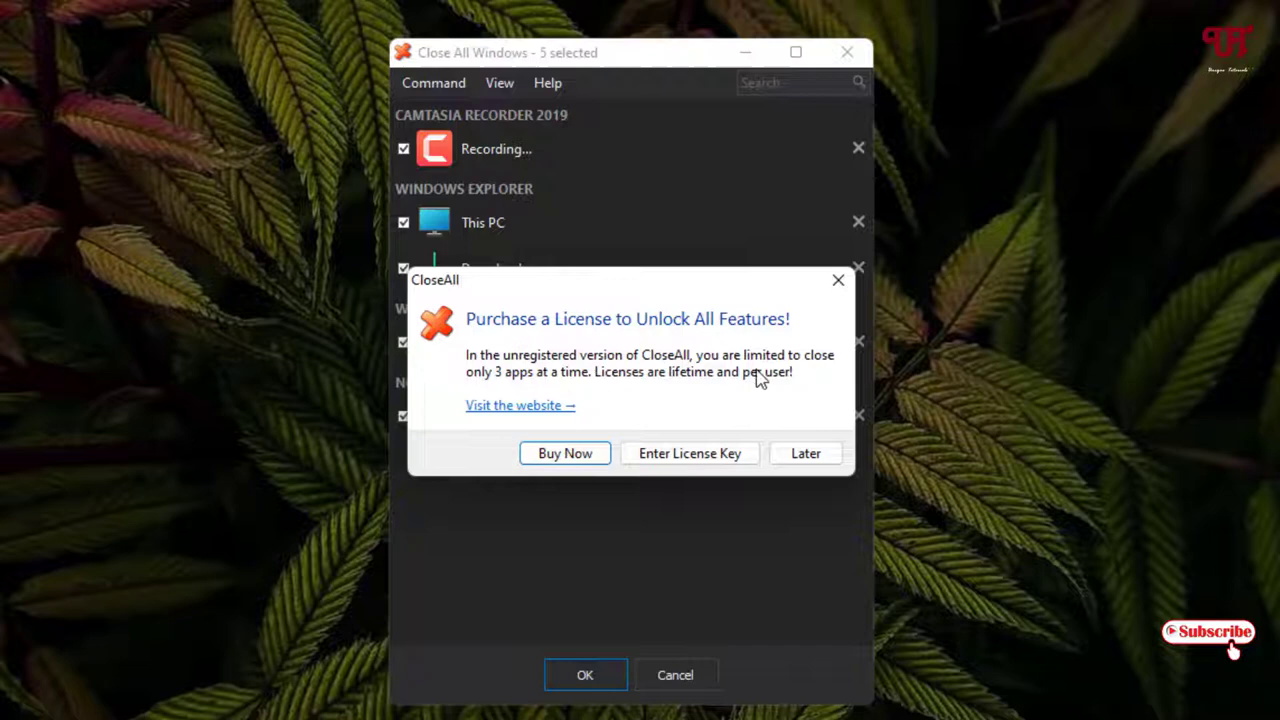
{"action": "mouse_move", "coordinate": [738, 381]}
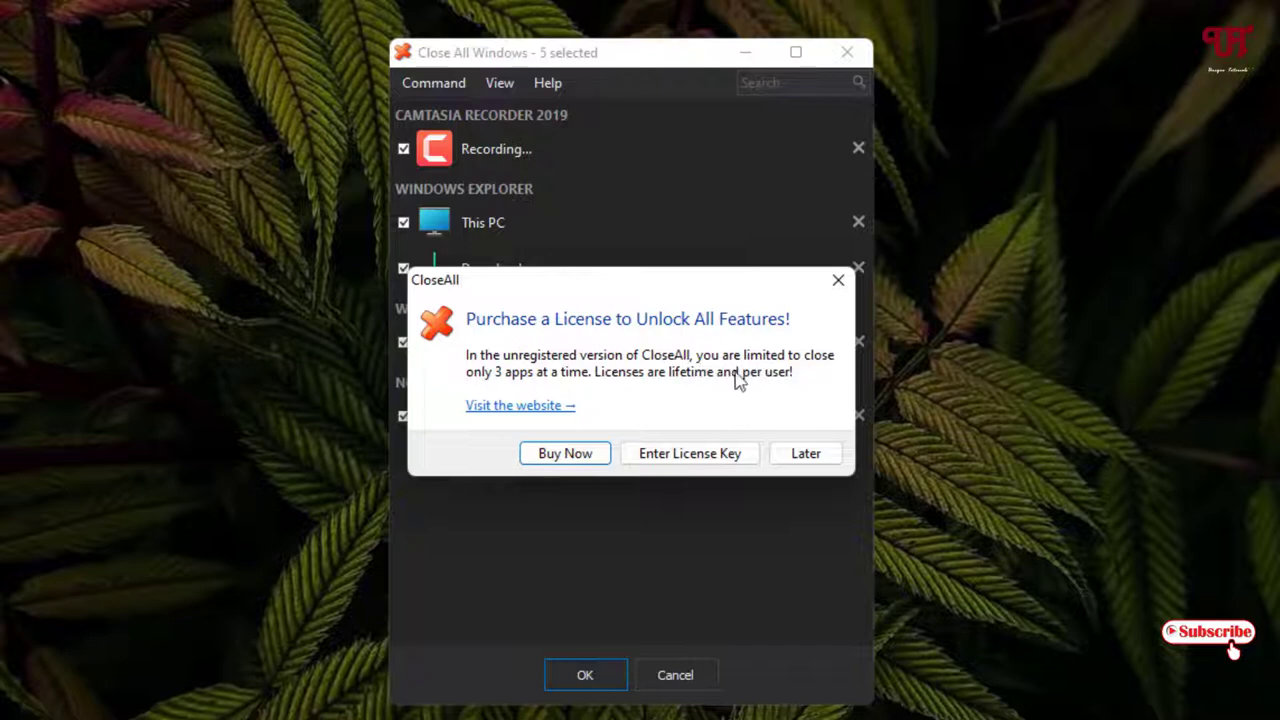
{"action": "mouse_move", "coordinate": [590, 388]}
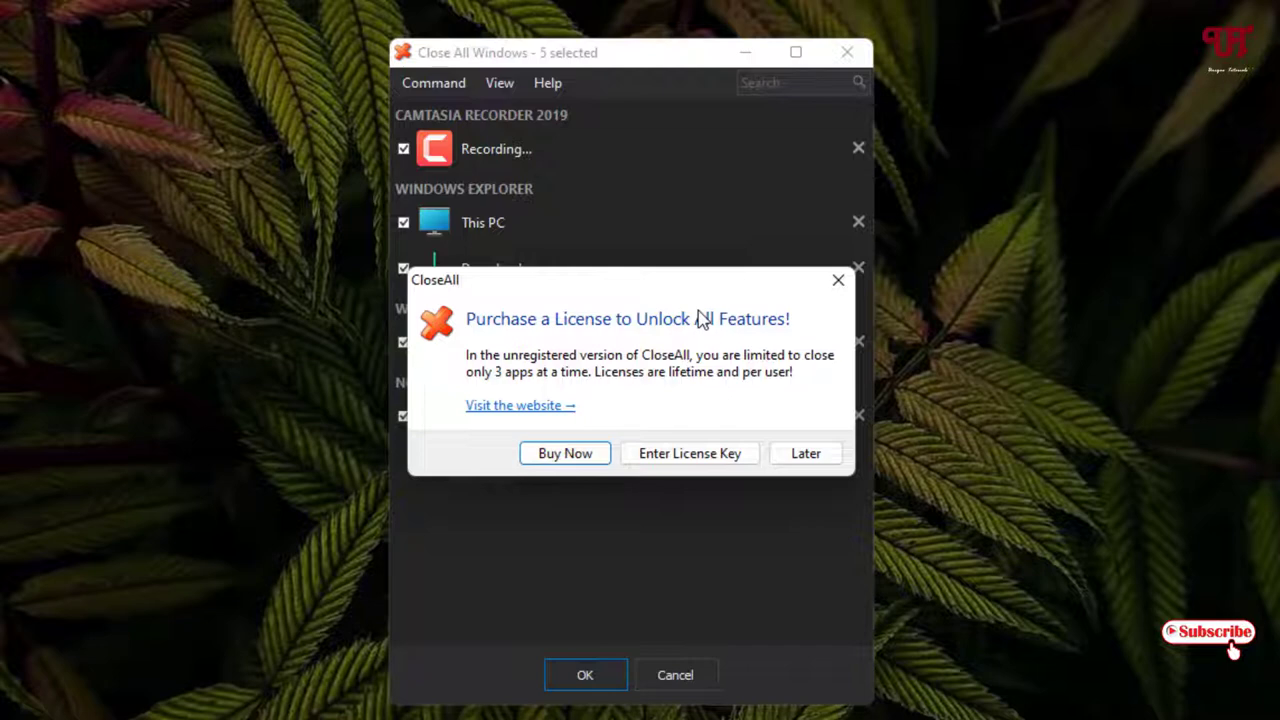
{"action": "mouse_move", "coordinate": [869, 303]}
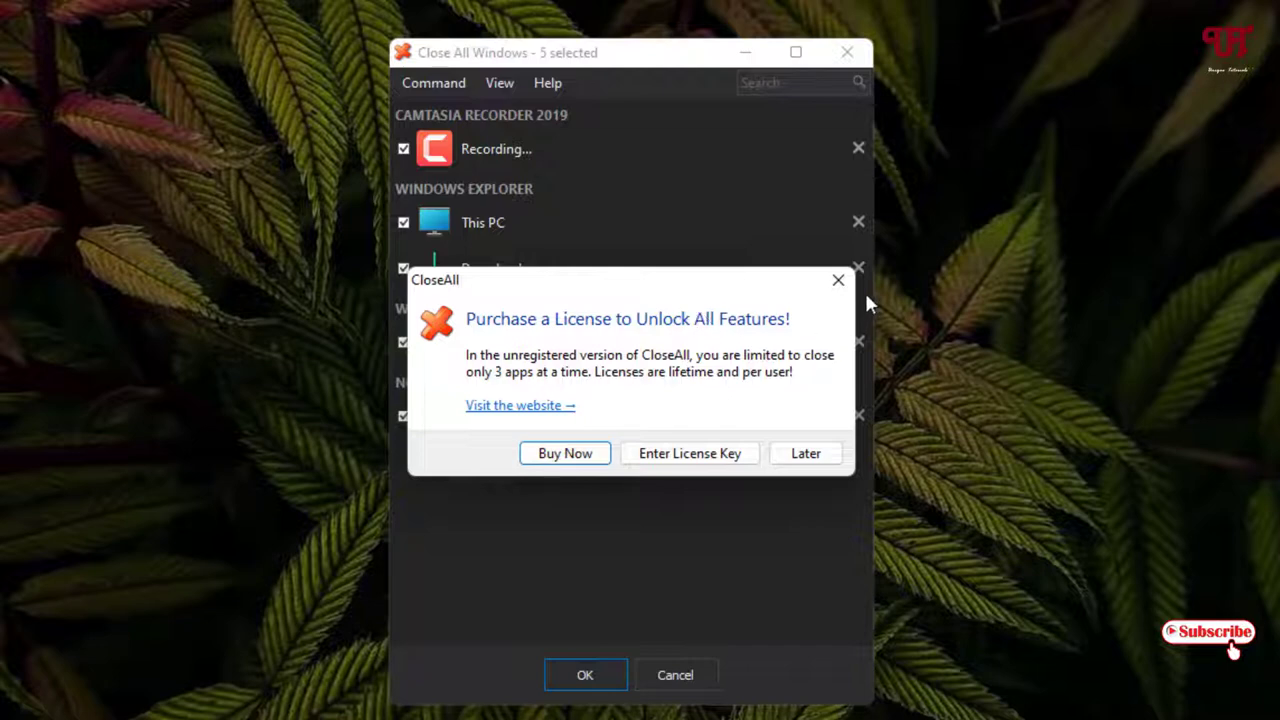
{"action": "mouse_move", "coordinate": [838, 281]}
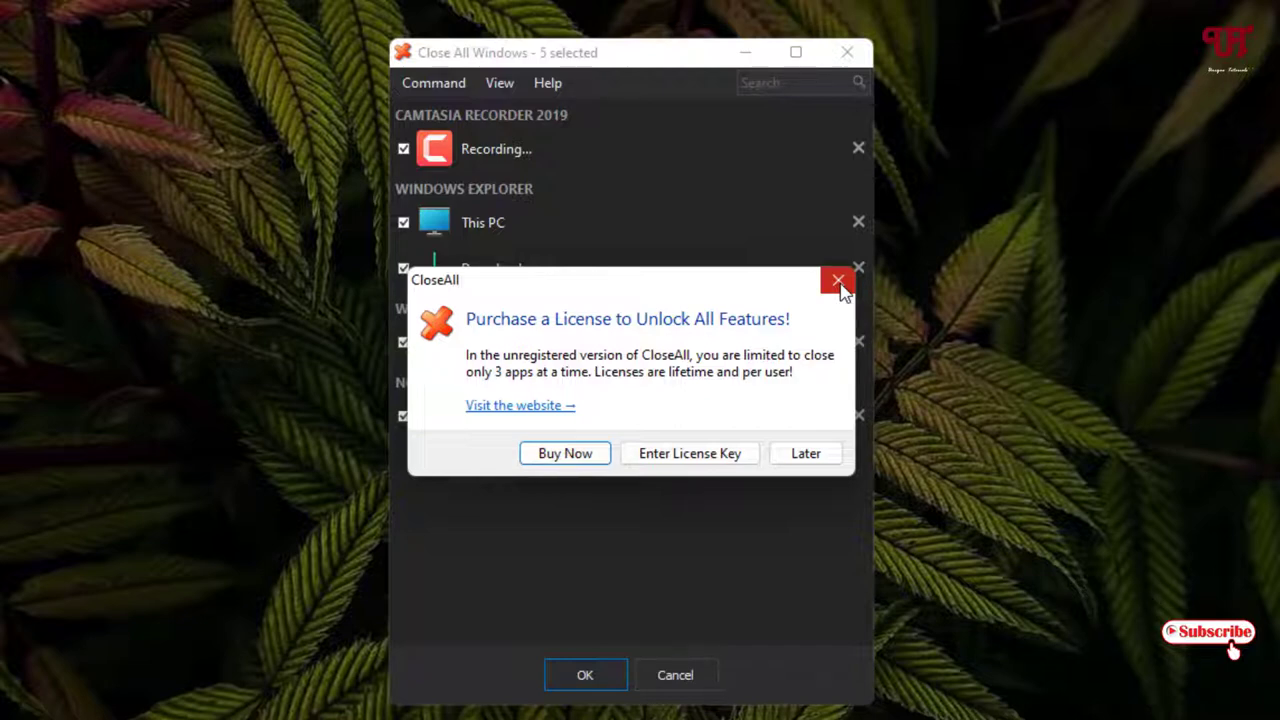
{"action": "mouse_move", "coordinate": [726, 452]}
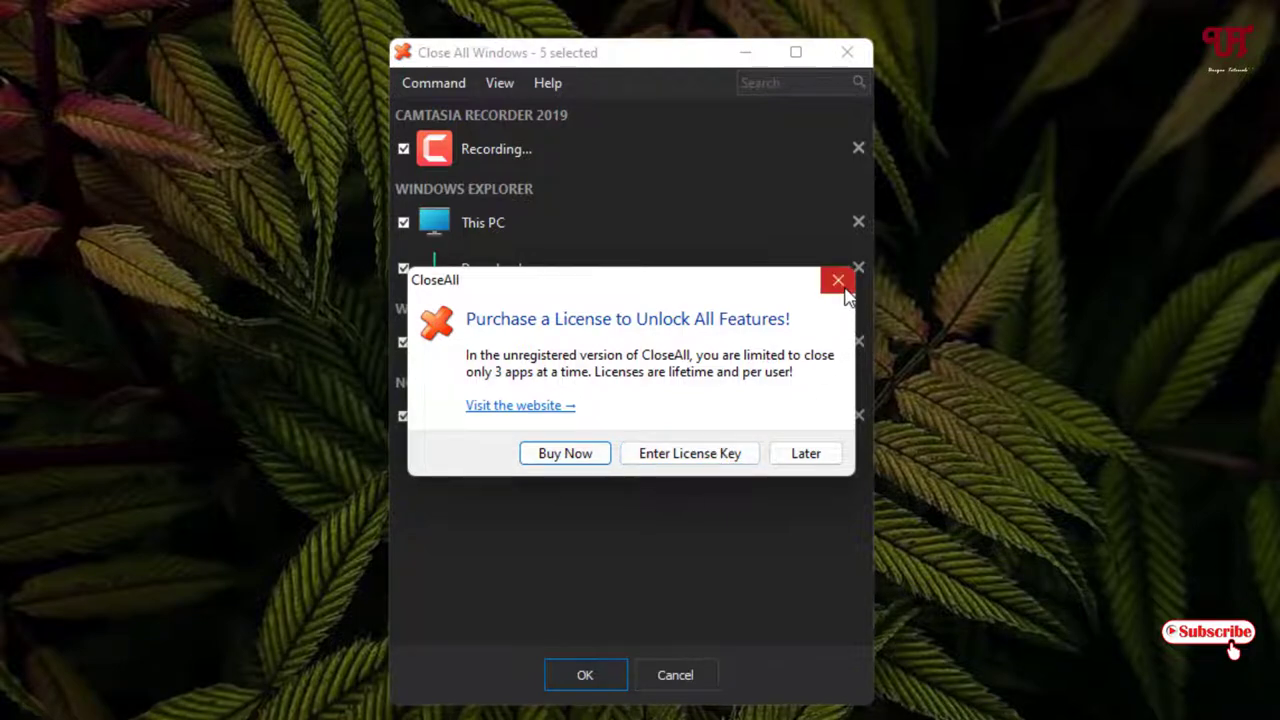
{"action": "mouse_move", "coordinate": [850, 293]}
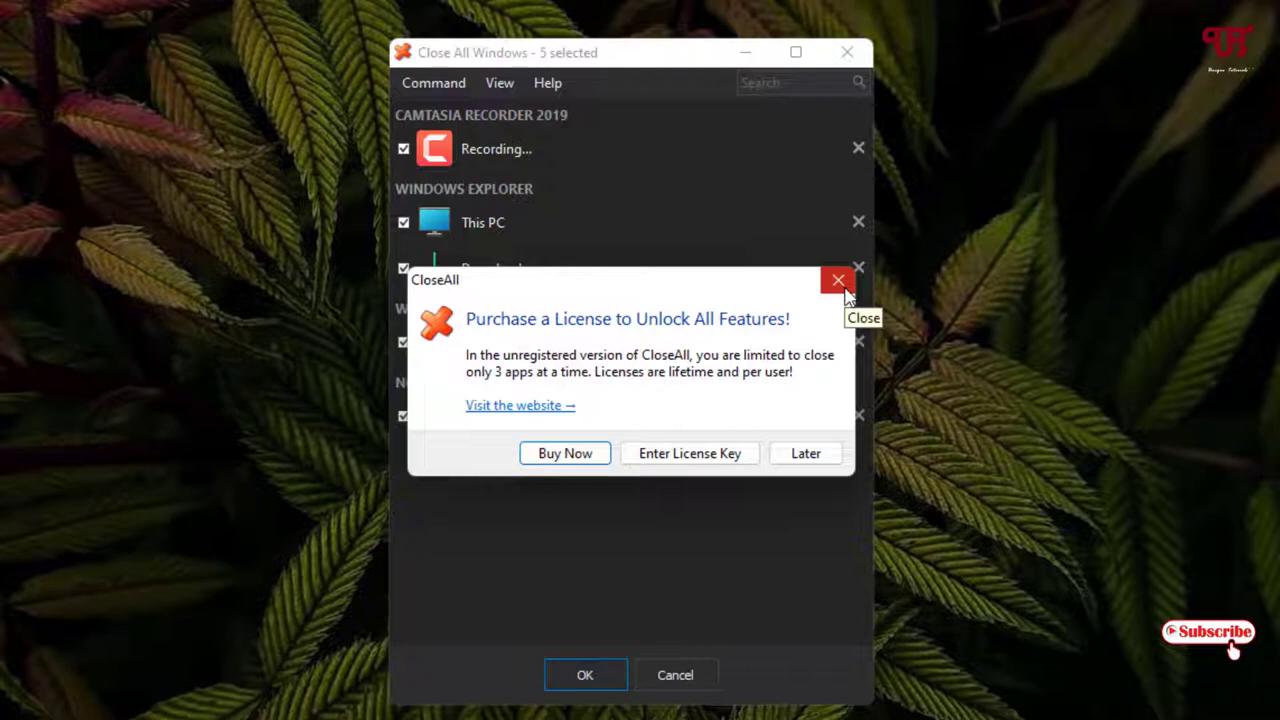
{"action": "left_click", "coordinate": [838, 280]}
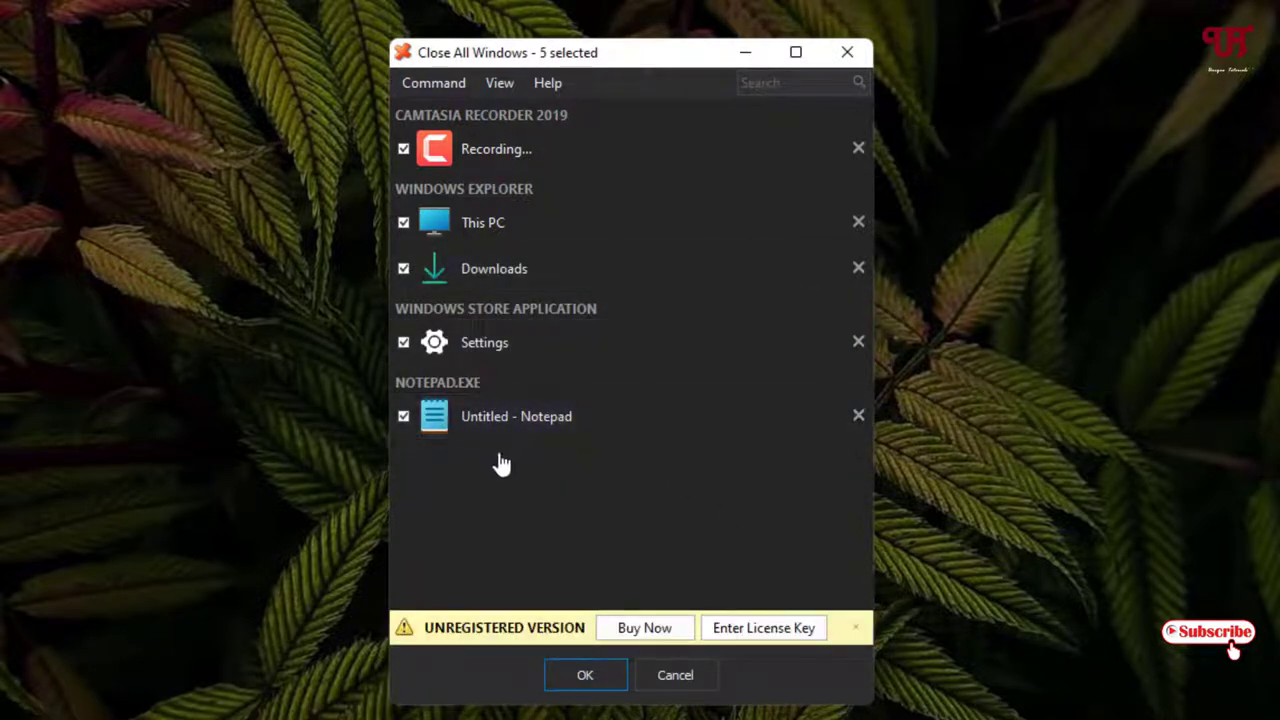
{"action": "mouse_move", "coordinate": [487, 315]}
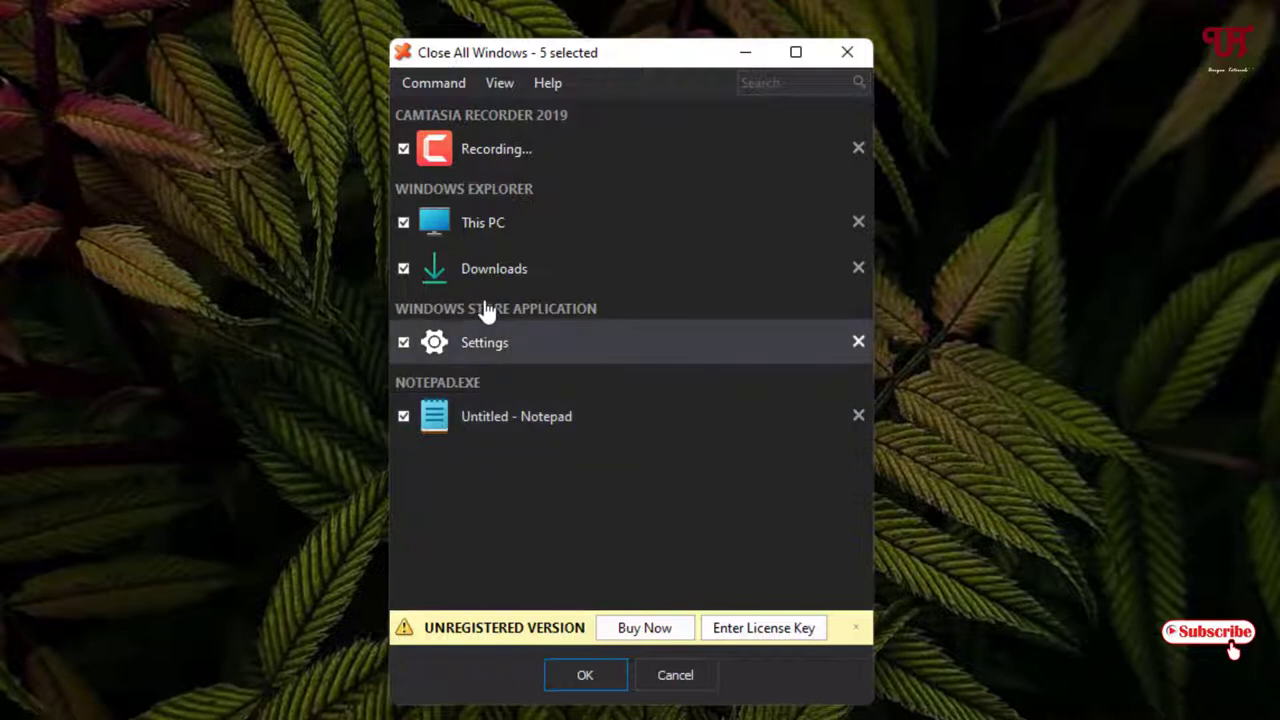
{"action": "mouse_move", "coordinate": [654, 213]}
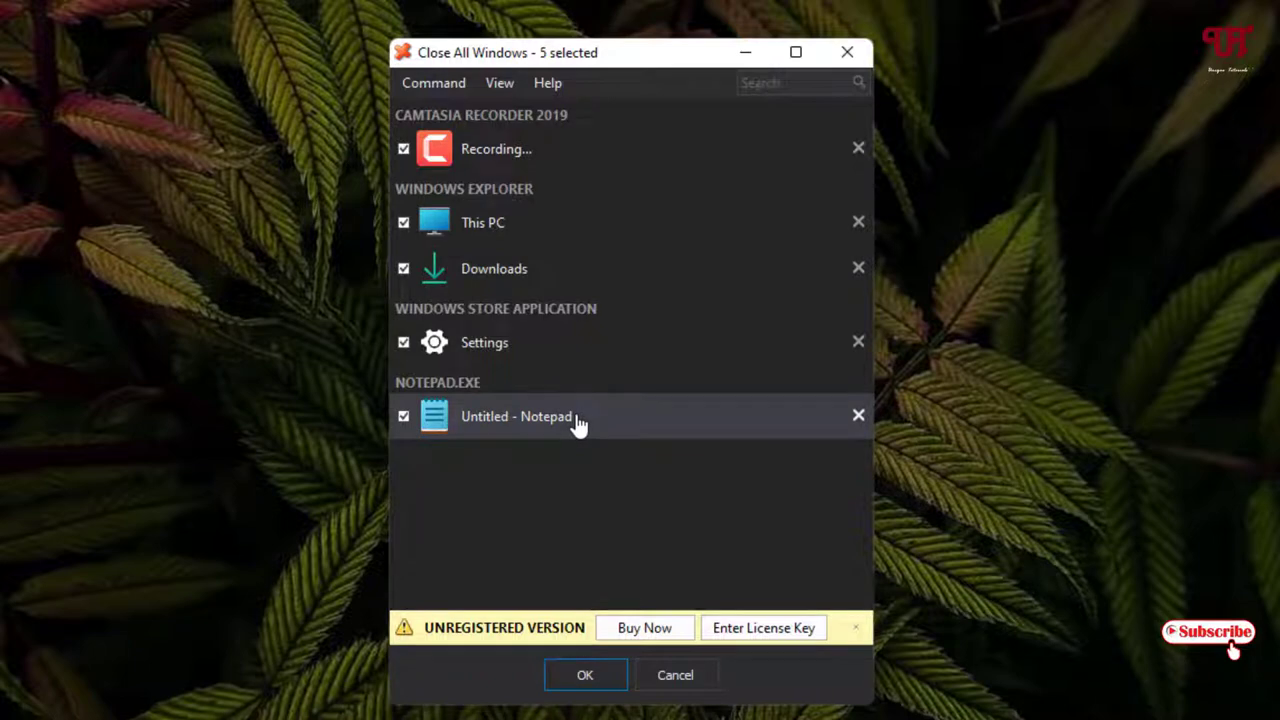
{"action": "mouse_move", "coordinate": [510, 347]}
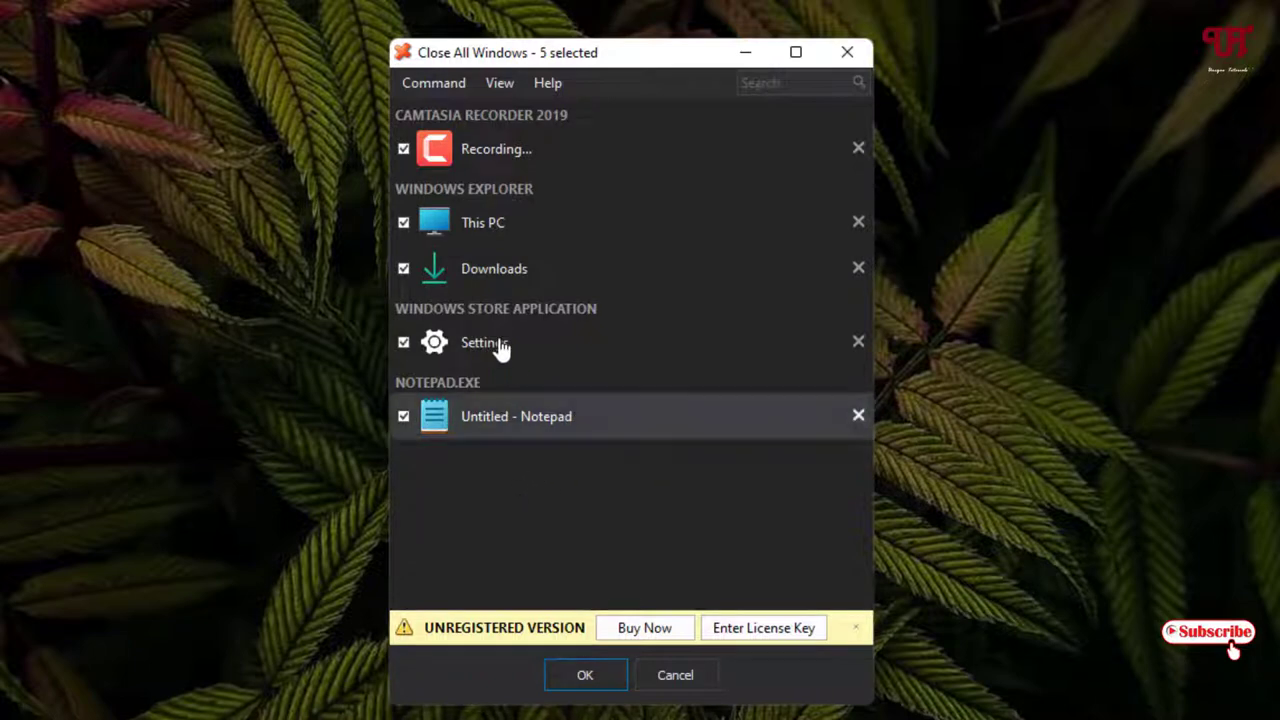
- Uncheck the recorder and Settings entries, then close This PC, Downloads and Notepad
{"action": "left_click", "coordinate": [405, 148]}
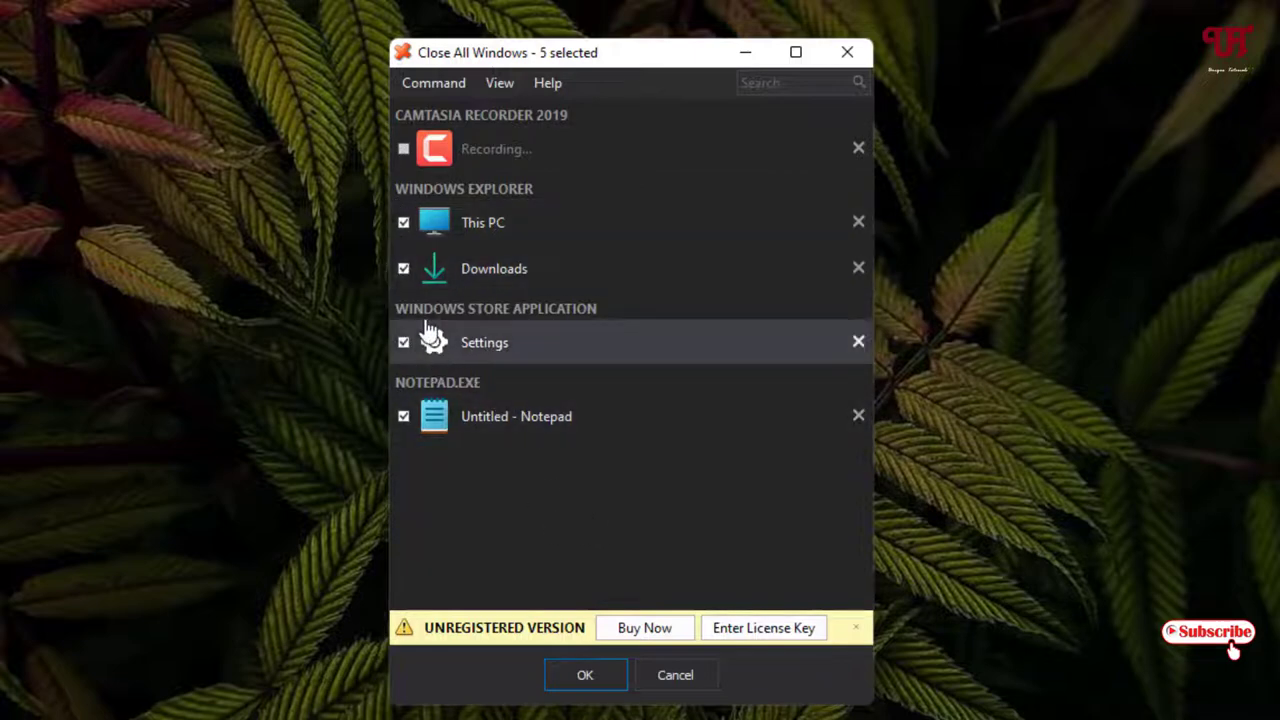
{"action": "mouse_move", "coordinate": [410, 419]}
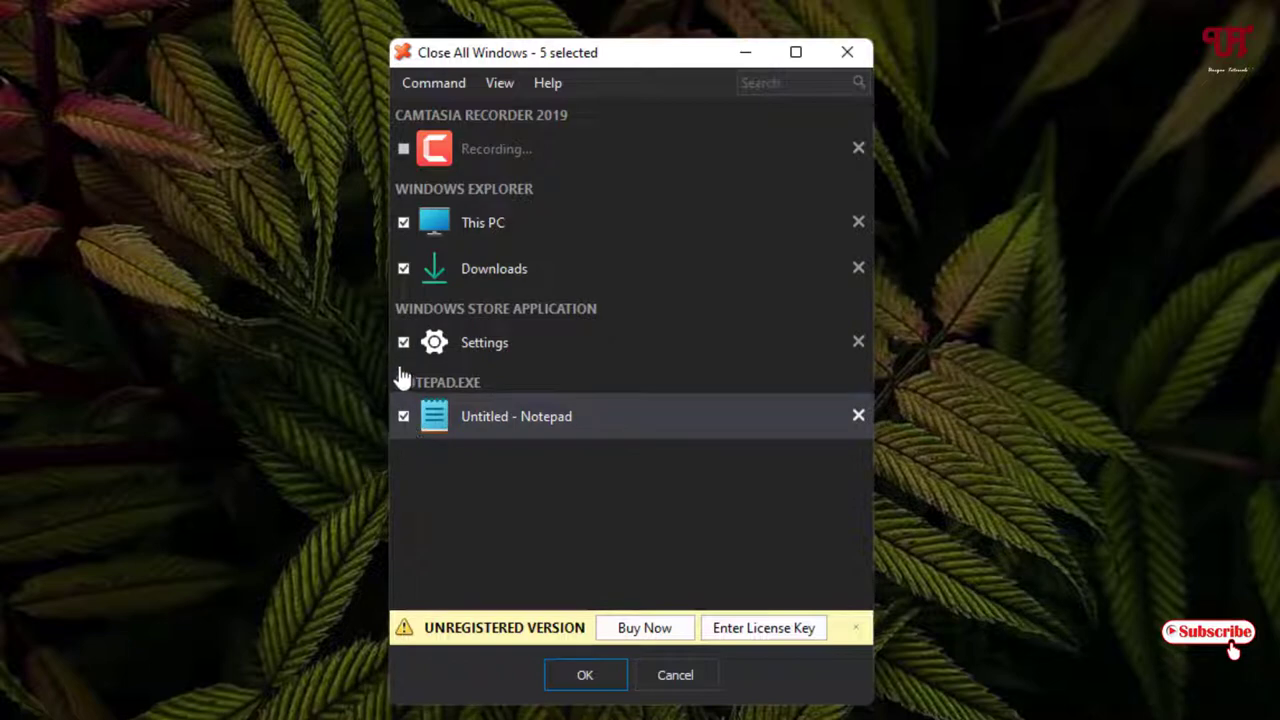
{"action": "left_click", "coordinate": [403, 342]}
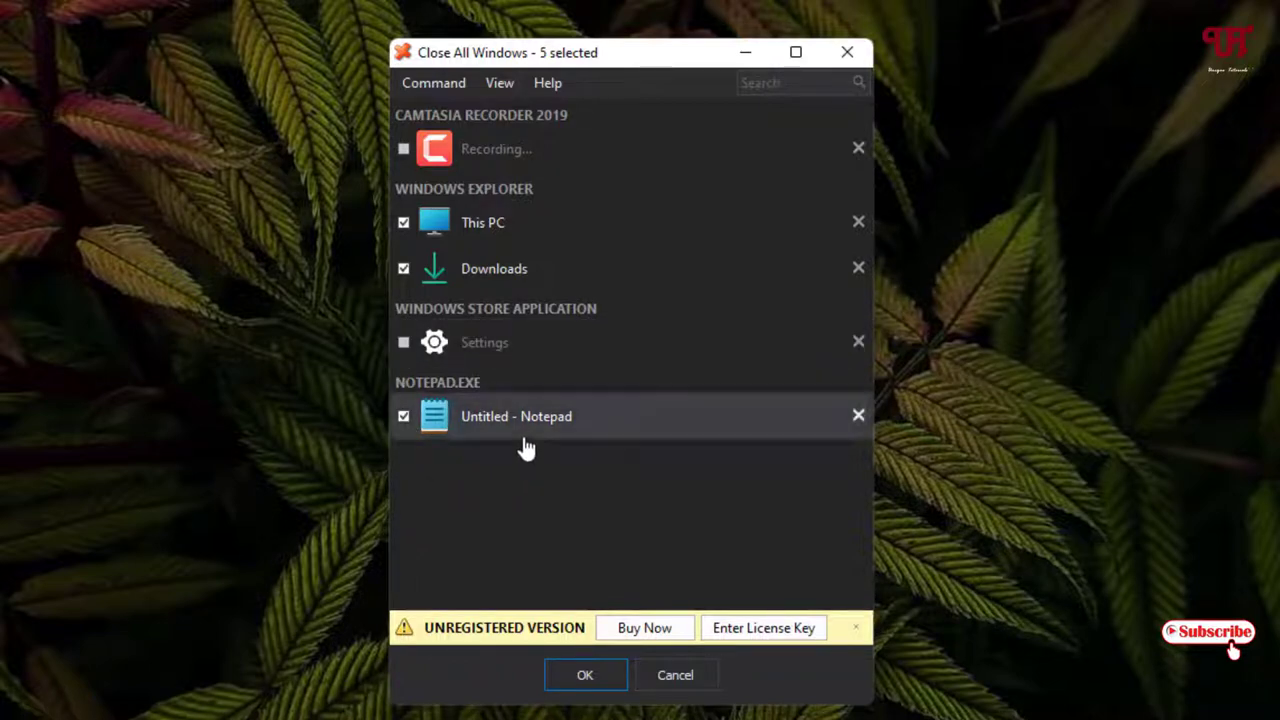
{"action": "mouse_move", "coordinate": [505, 290]}
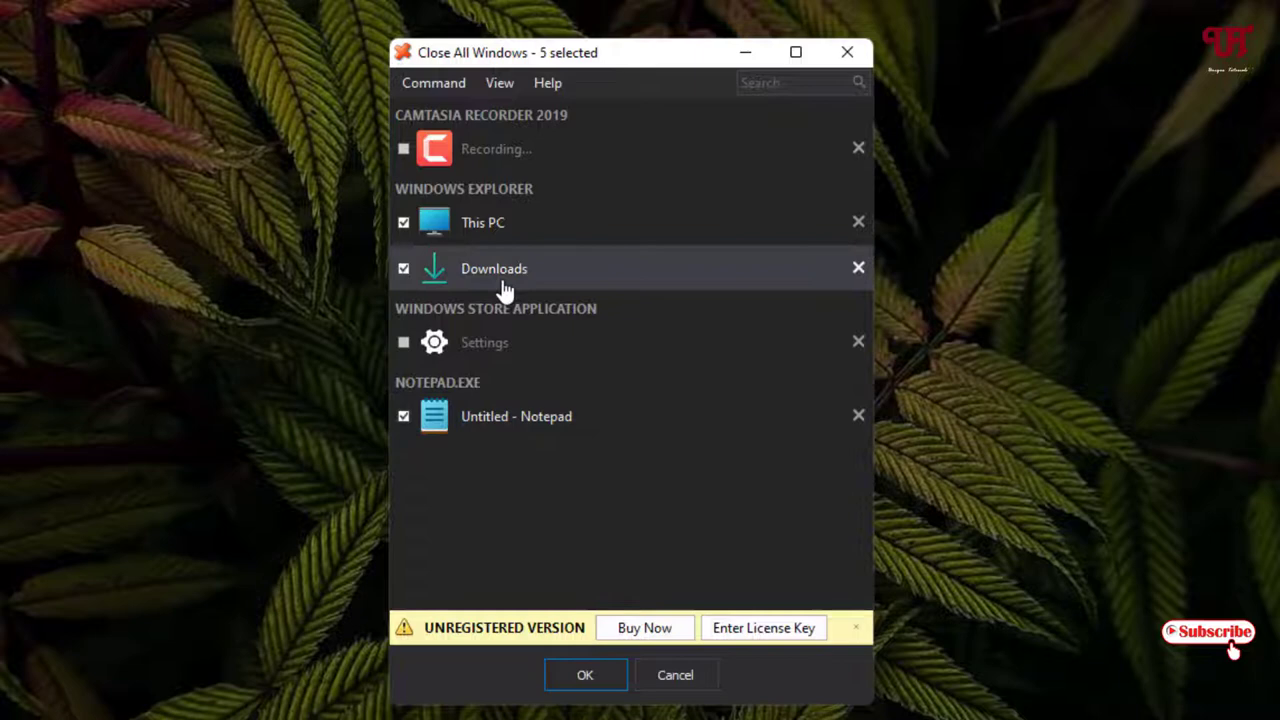
{"action": "mouse_move", "coordinate": [518, 242]}
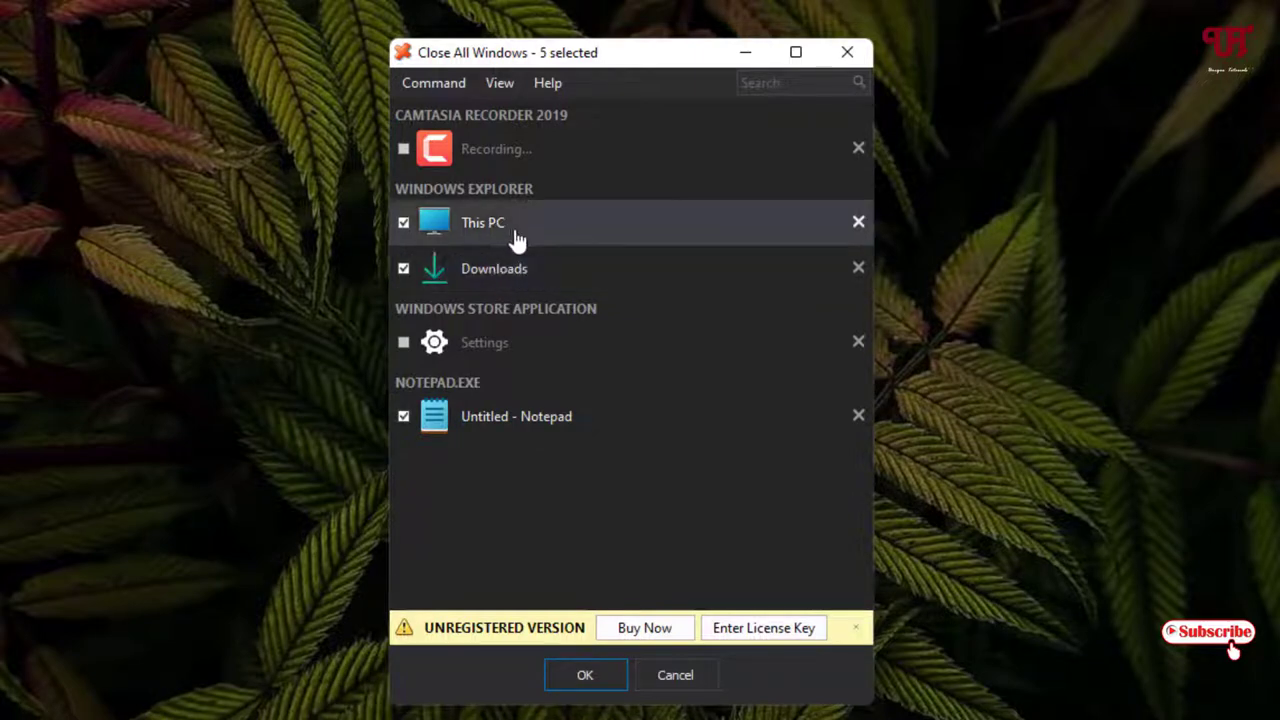
{"action": "mouse_move", "coordinate": [581, 351]}
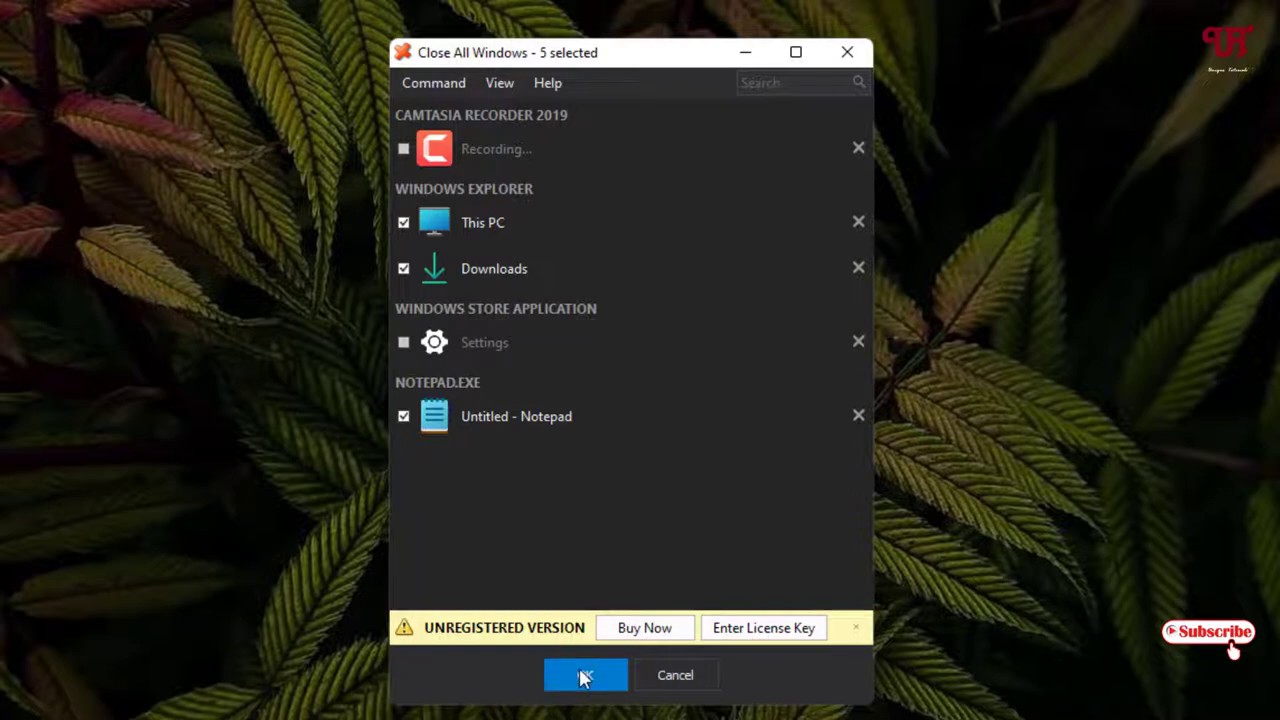
{"action": "left_click", "coordinate": [584, 674]}
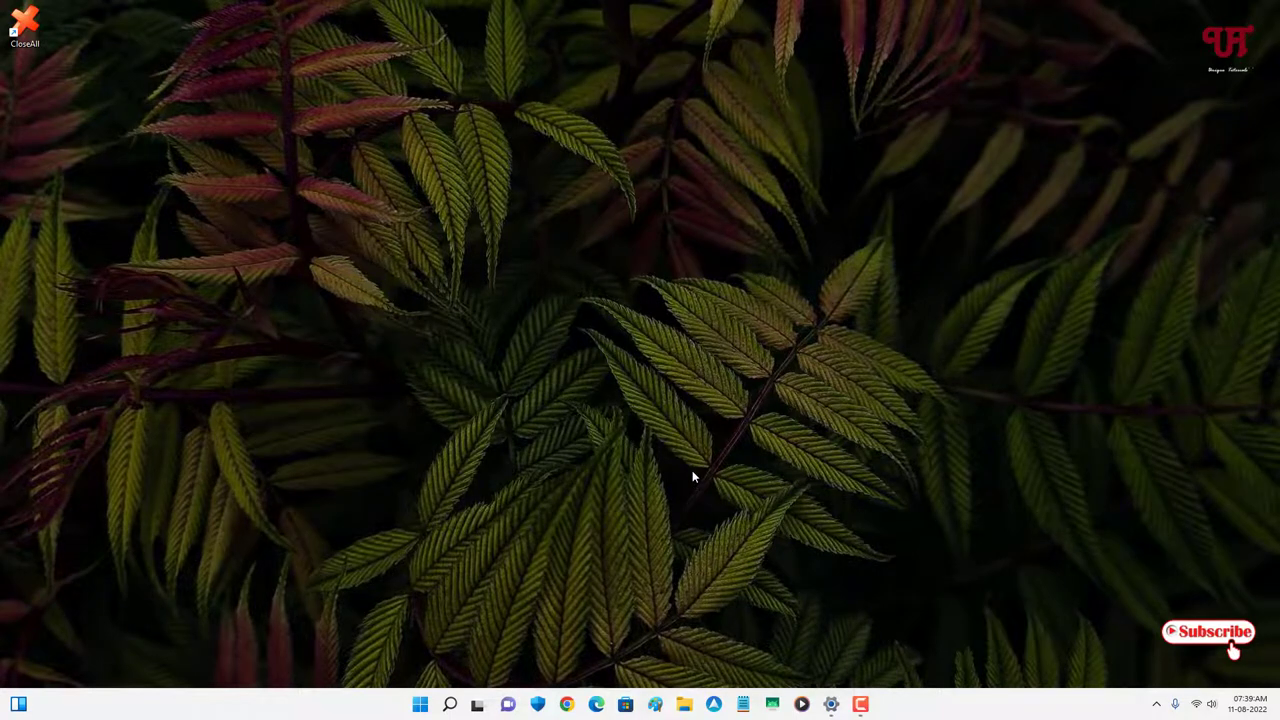
{"action": "mouse_move", "coordinate": [61, 185]}
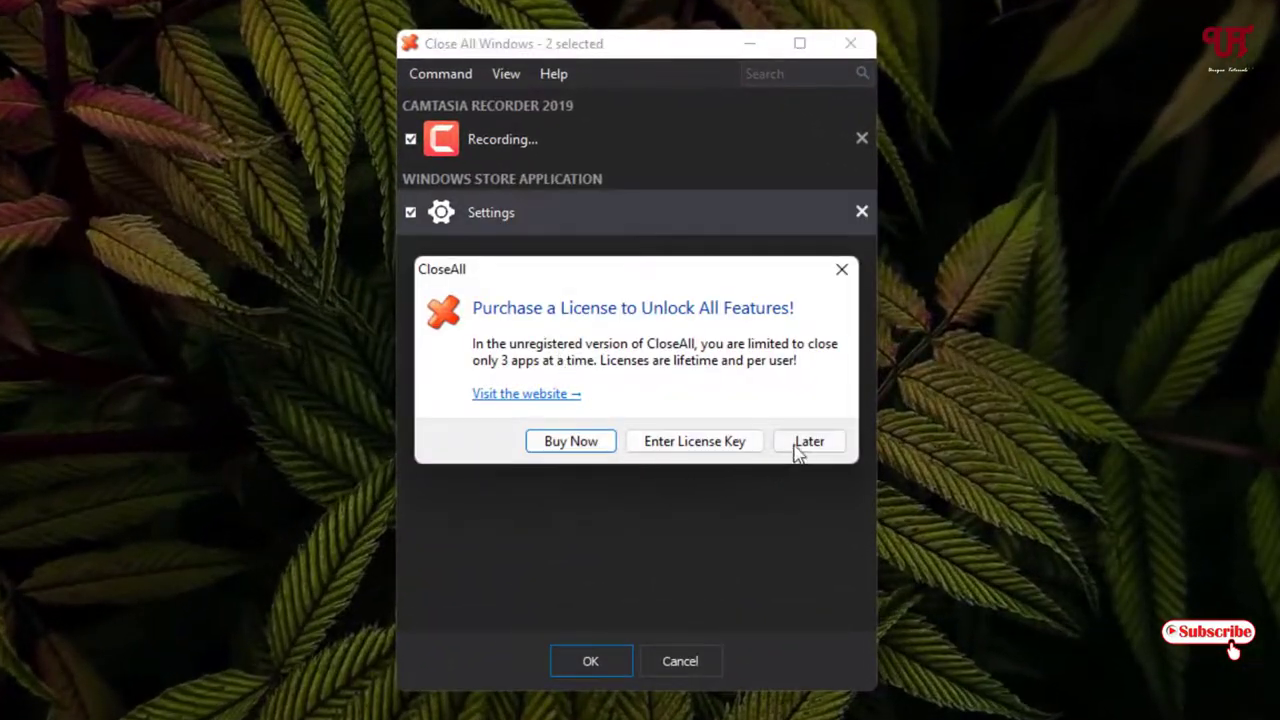
- Choose Later on the license dialog and exit CloseAll, keeping recorder and Settings open
{"action": "left_click", "coordinate": [809, 441]}
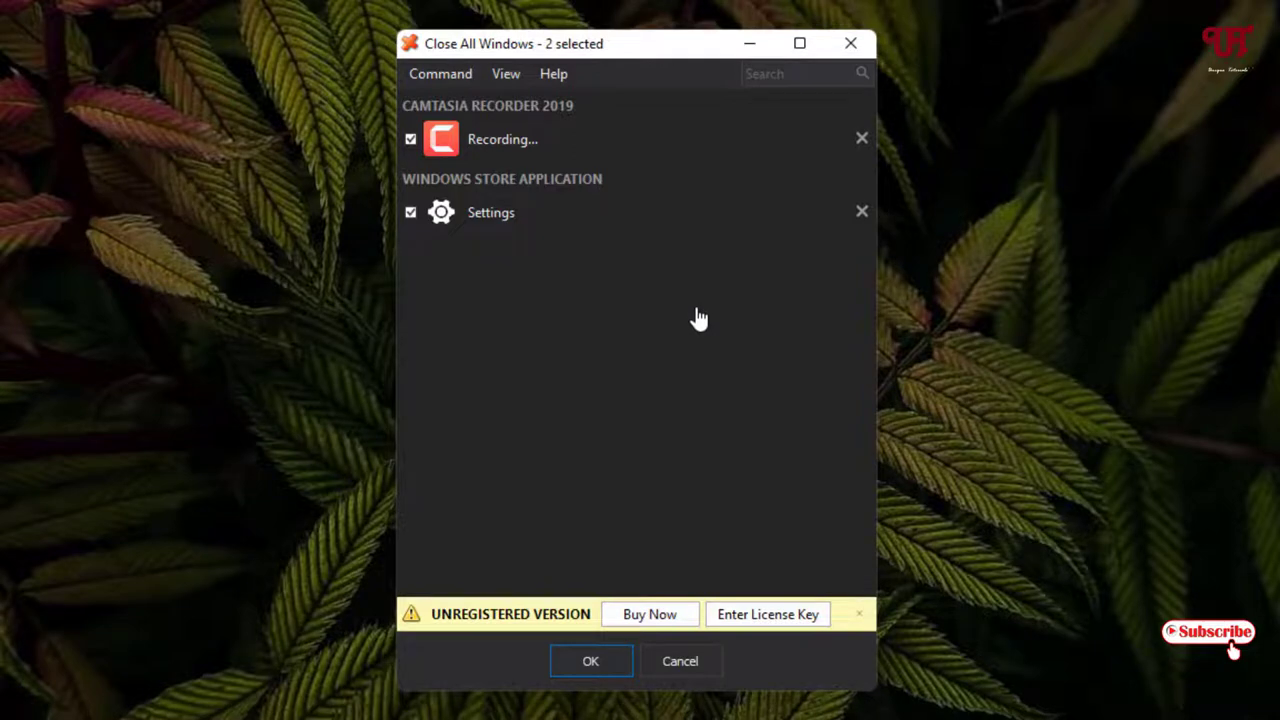
{"action": "mouse_move", "coordinate": [714, 340]}
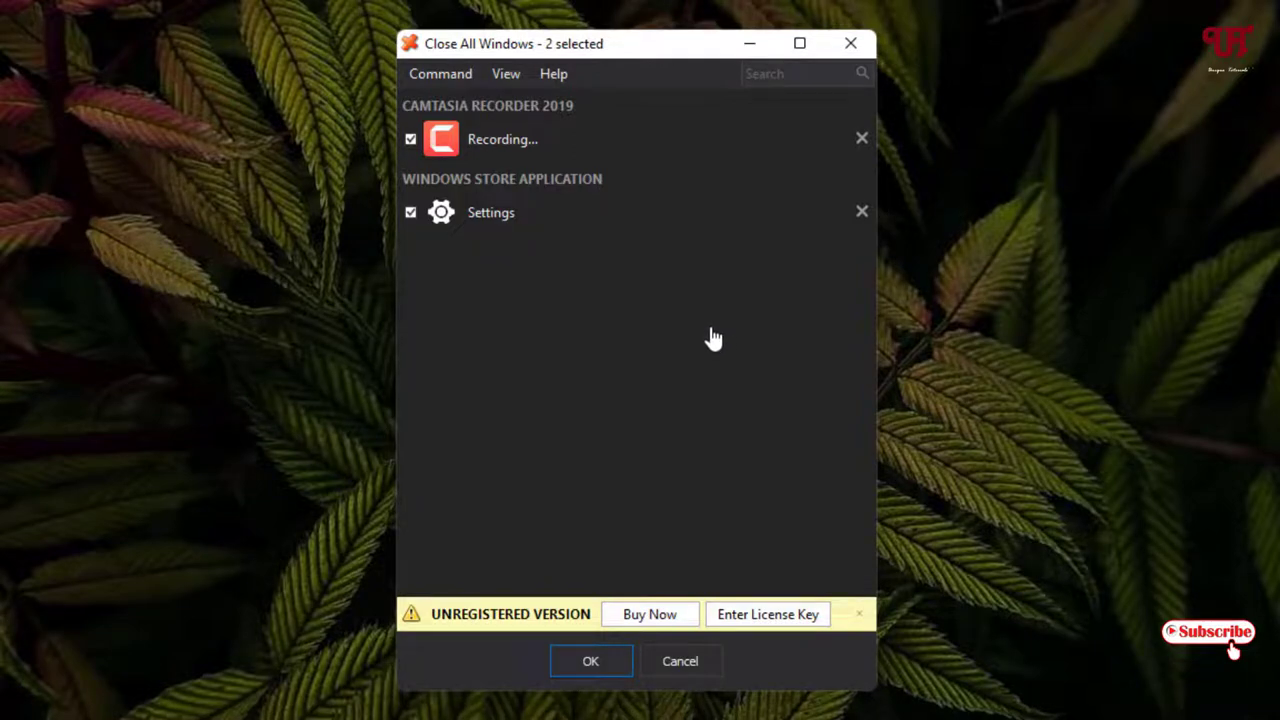
{"action": "mouse_move", "coordinate": [783, 268]}
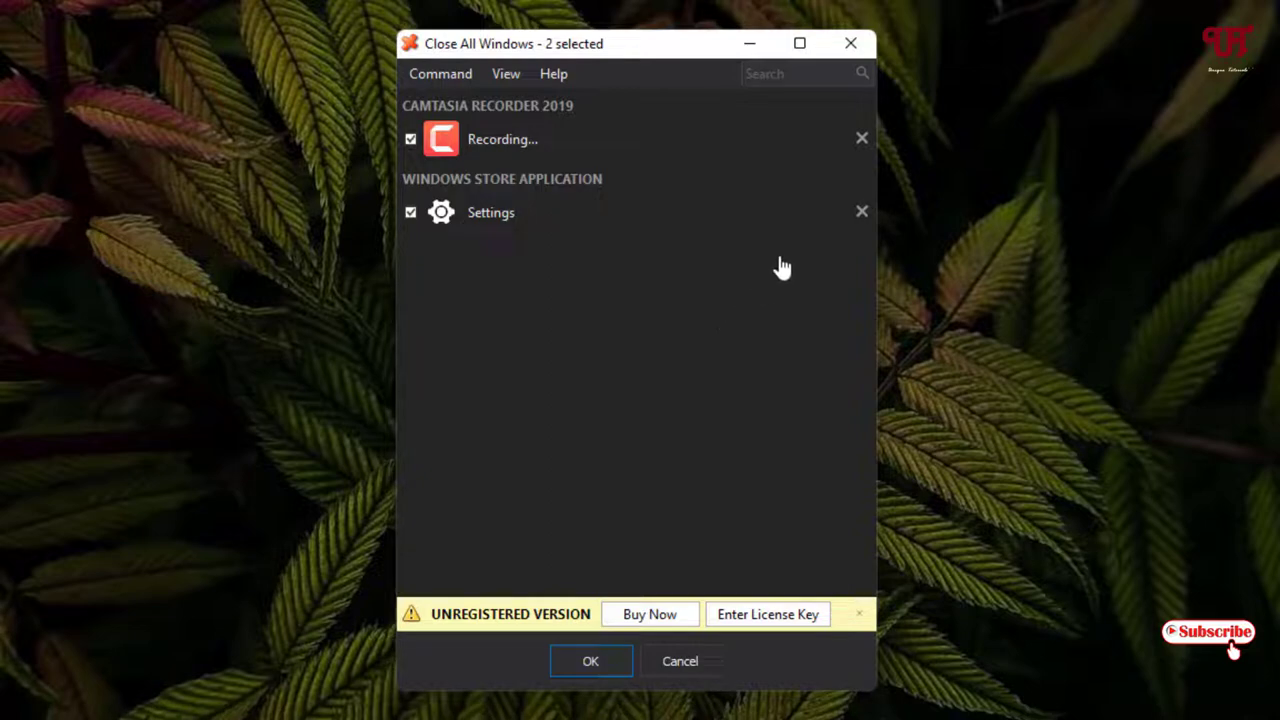
{"action": "mouse_move", "coordinate": [851, 44]}
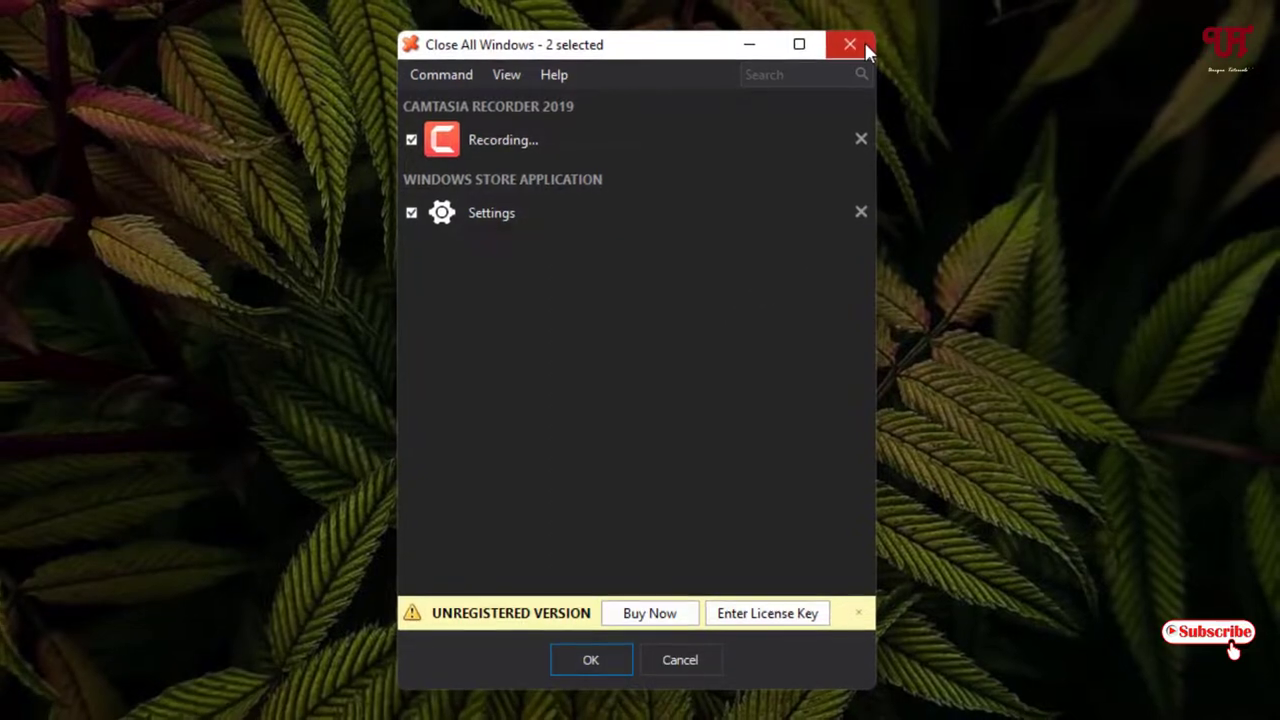
{"action": "left_click", "coordinate": [850, 44]}
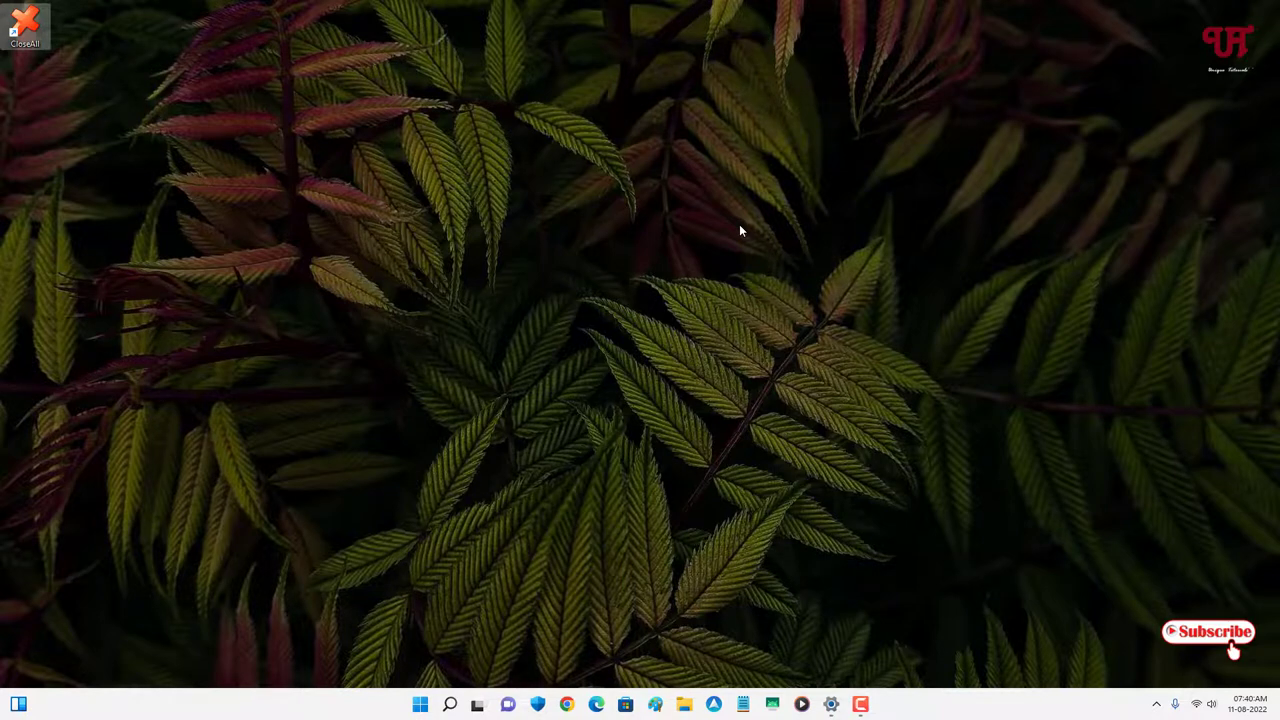
{"action": "mouse_move", "coordinate": [660, 308]}
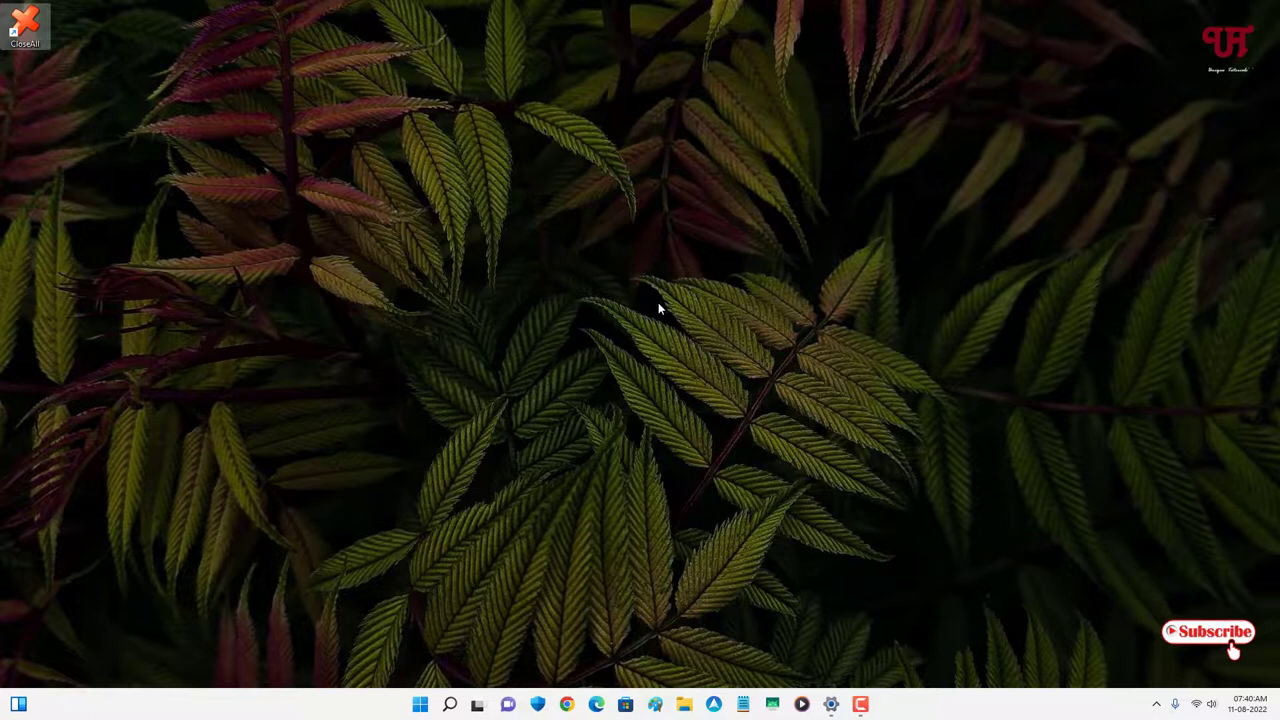